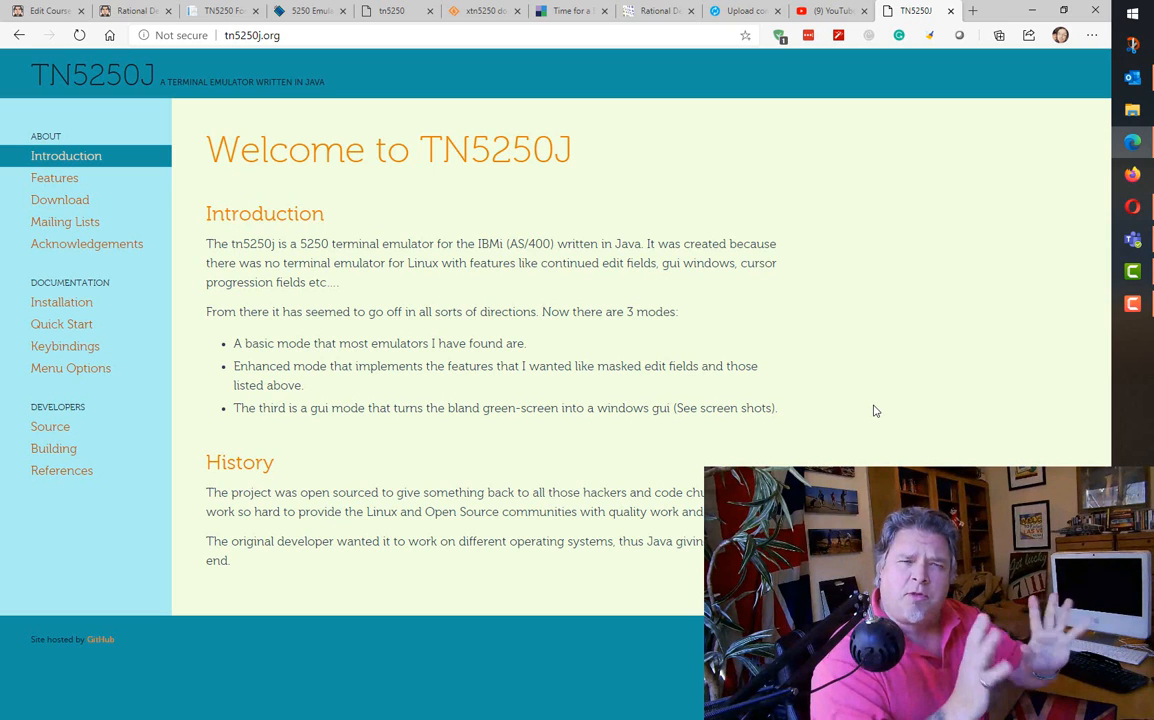
{"action": "mouse_move", "coordinate": [442, 306]}
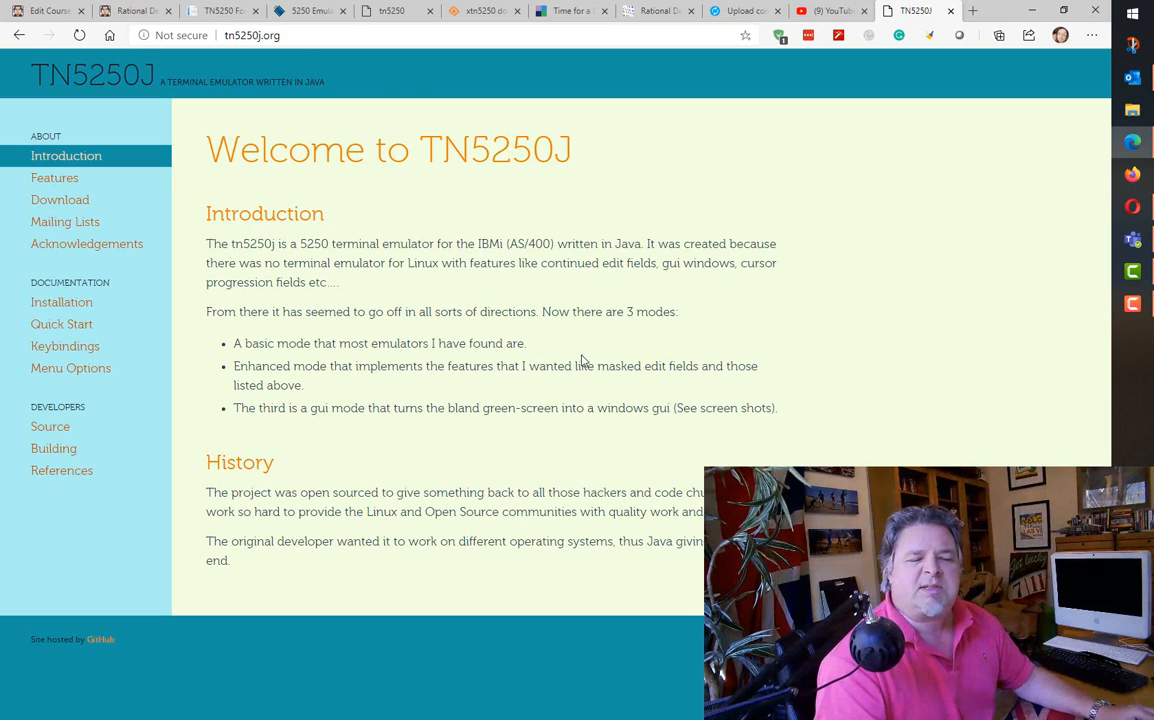
Step: Open the site's Features page and scroll to the Basic, Enhanced and GUI Enhanced modes
{"action": "left_click", "coordinate": [54, 177]}
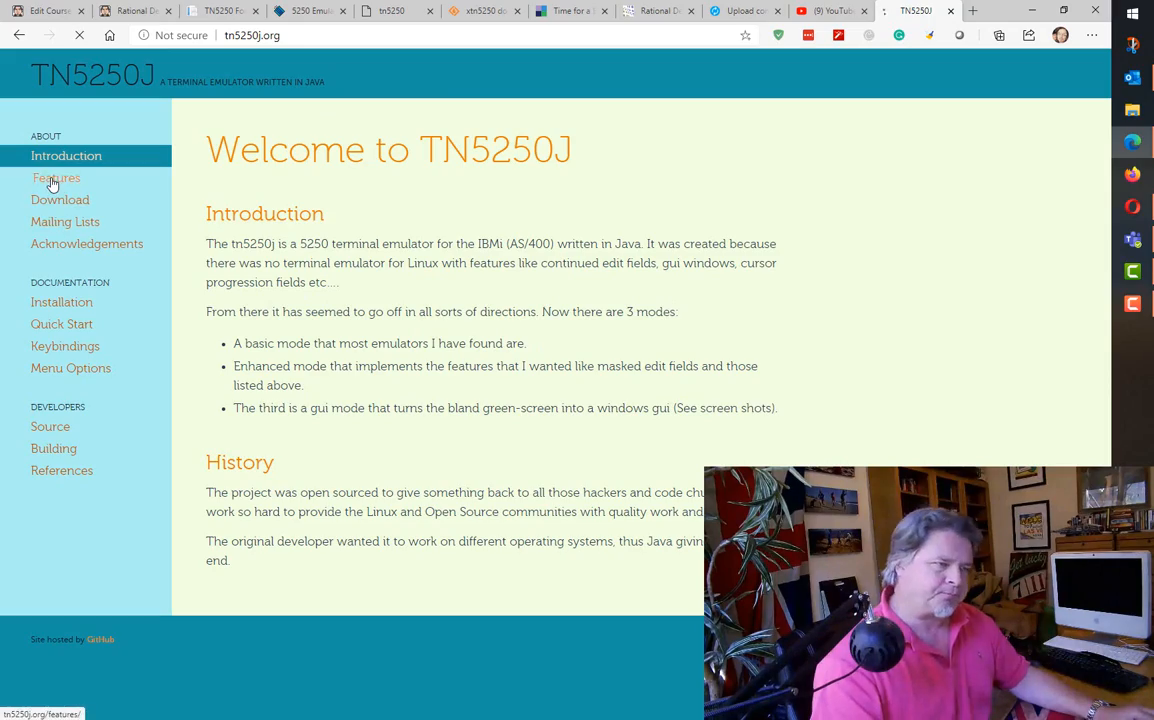
{"action": "left_click", "coordinate": [56, 177]}
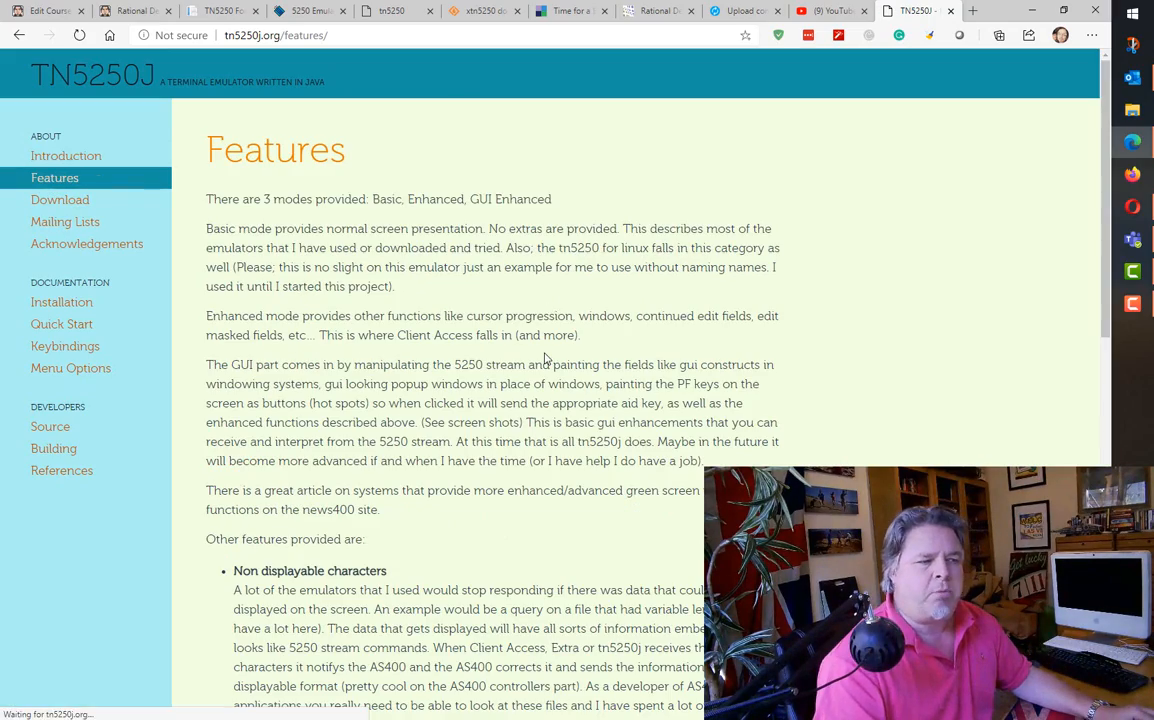
{"action": "scroll", "scroll_direction": "down", "scroll_amount": 3}
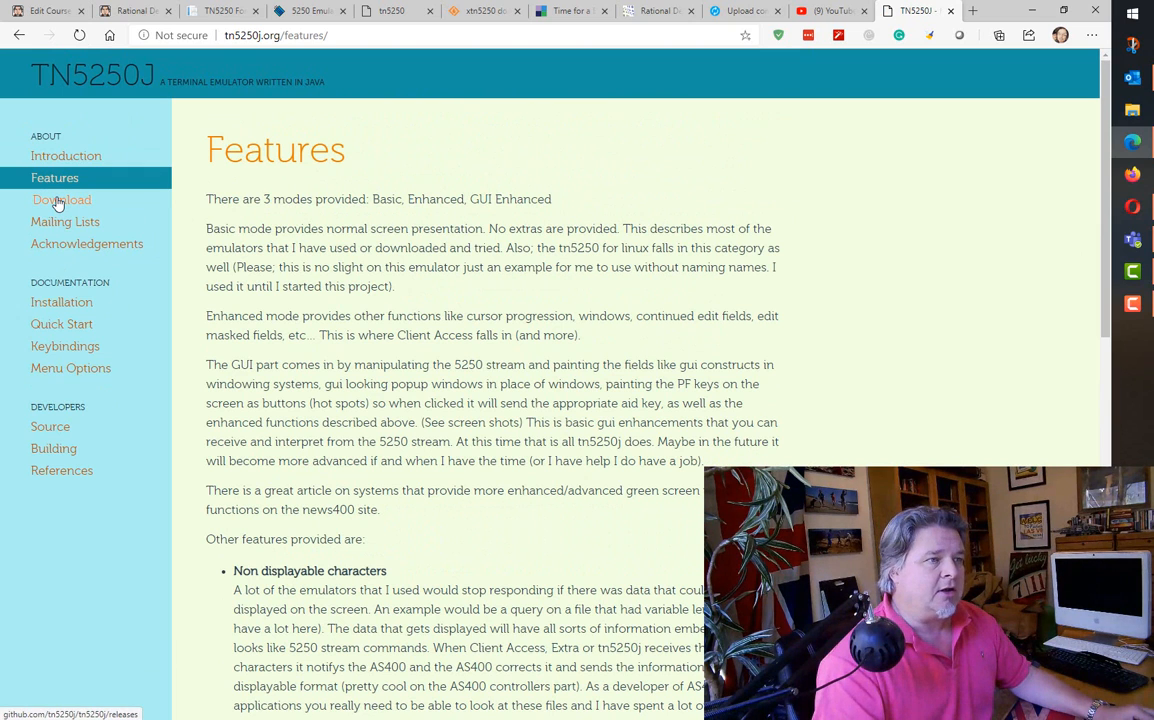
Step: Go to the GitHub 0.7.6 release and download tn5250j-0.7.6-full-bin.zip
{"action": "left_click", "coordinate": [61, 199]}
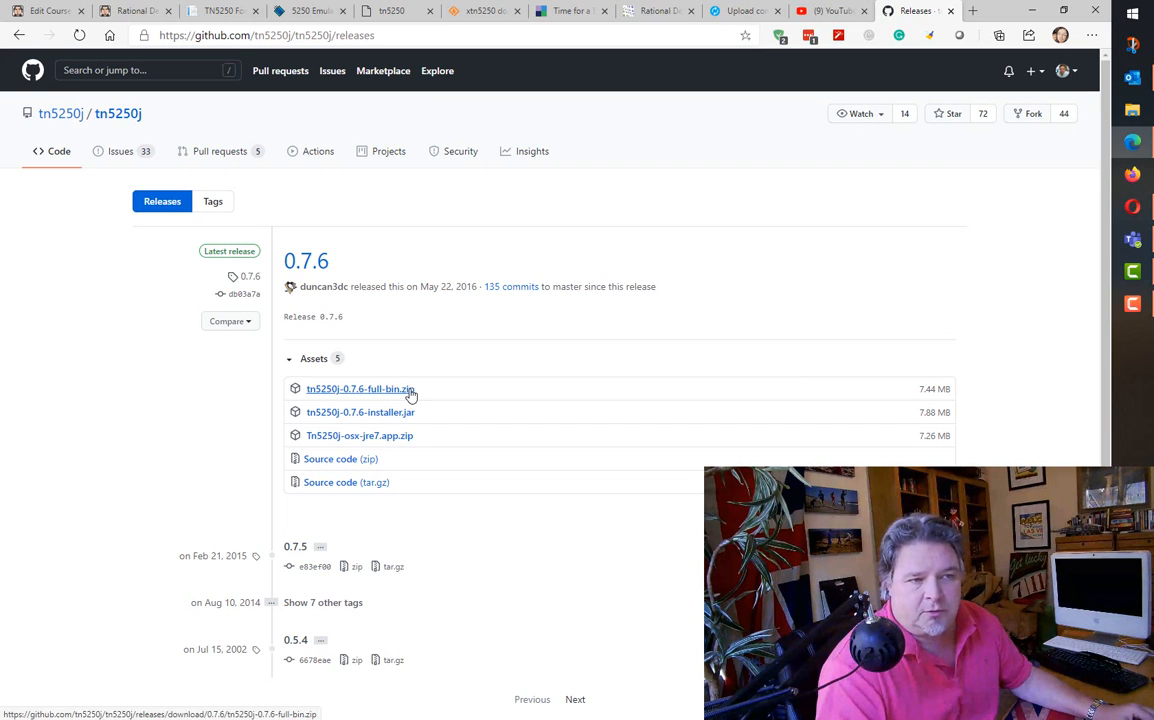
{"action": "mouse_move", "coordinate": [365, 390]}
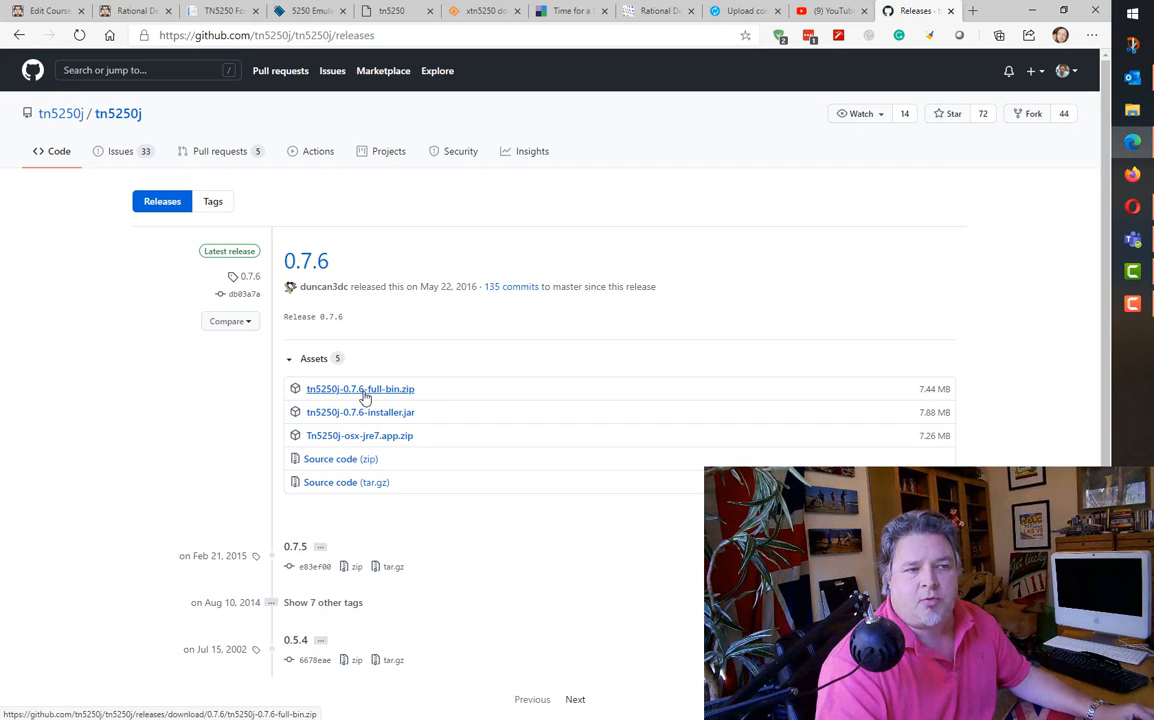
{"action": "mouse_move", "coordinate": [393, 422]}
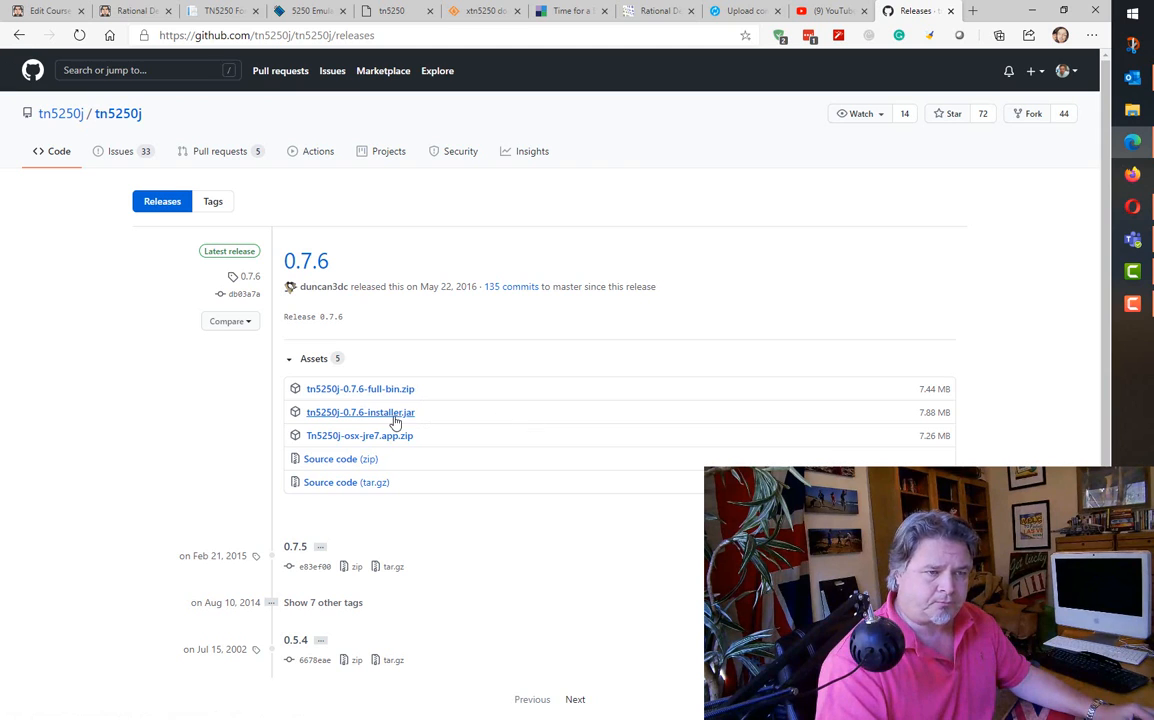
{"action": "mouse_move", "coordinate": [425, 415]}
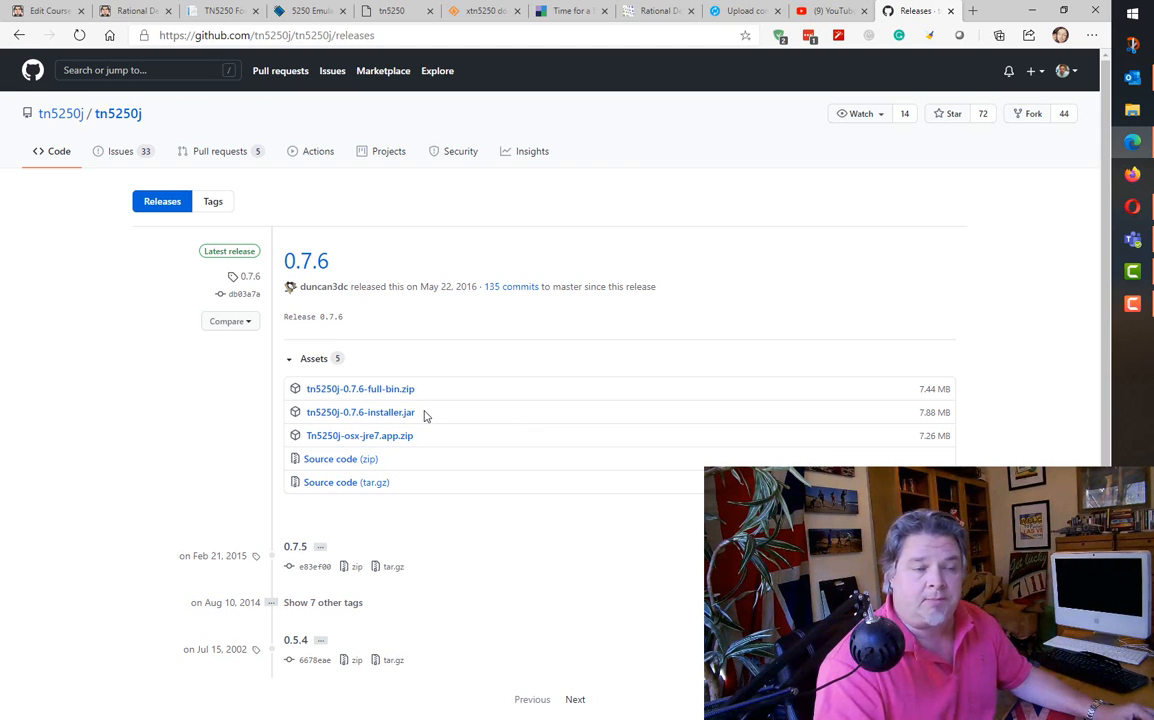
{"action": "mouse_move", "coordinate": [483, 370]}
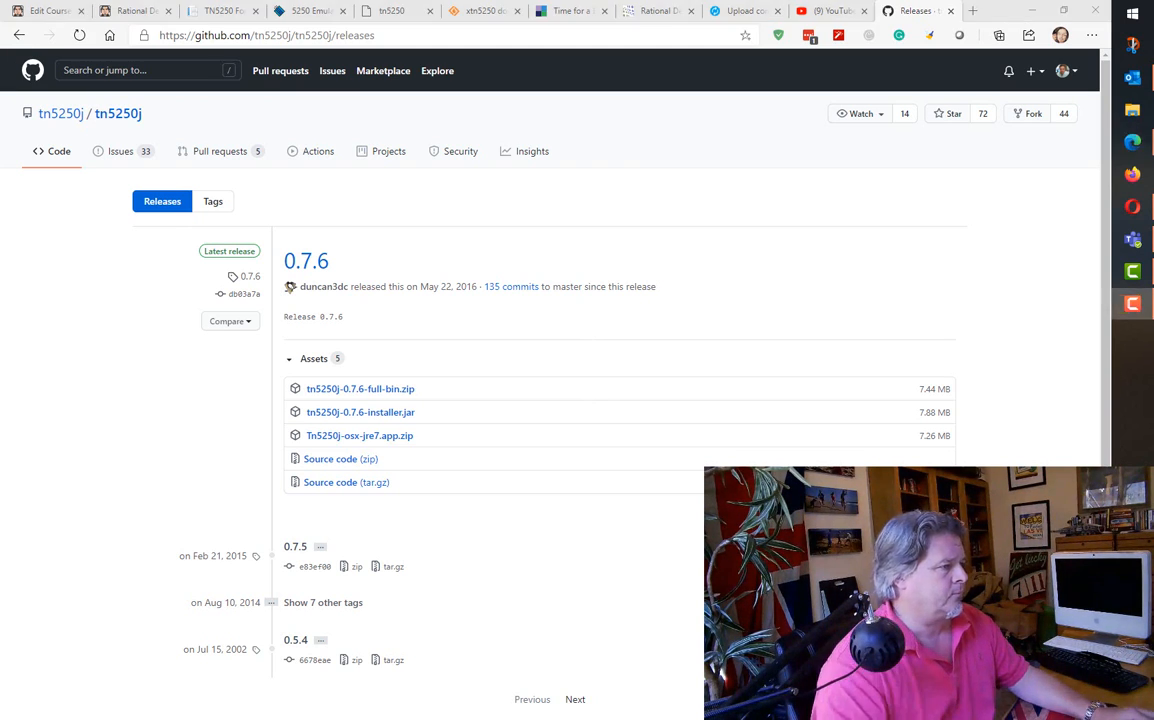
{"action": "left_click", "coordinate": [360, 388]}
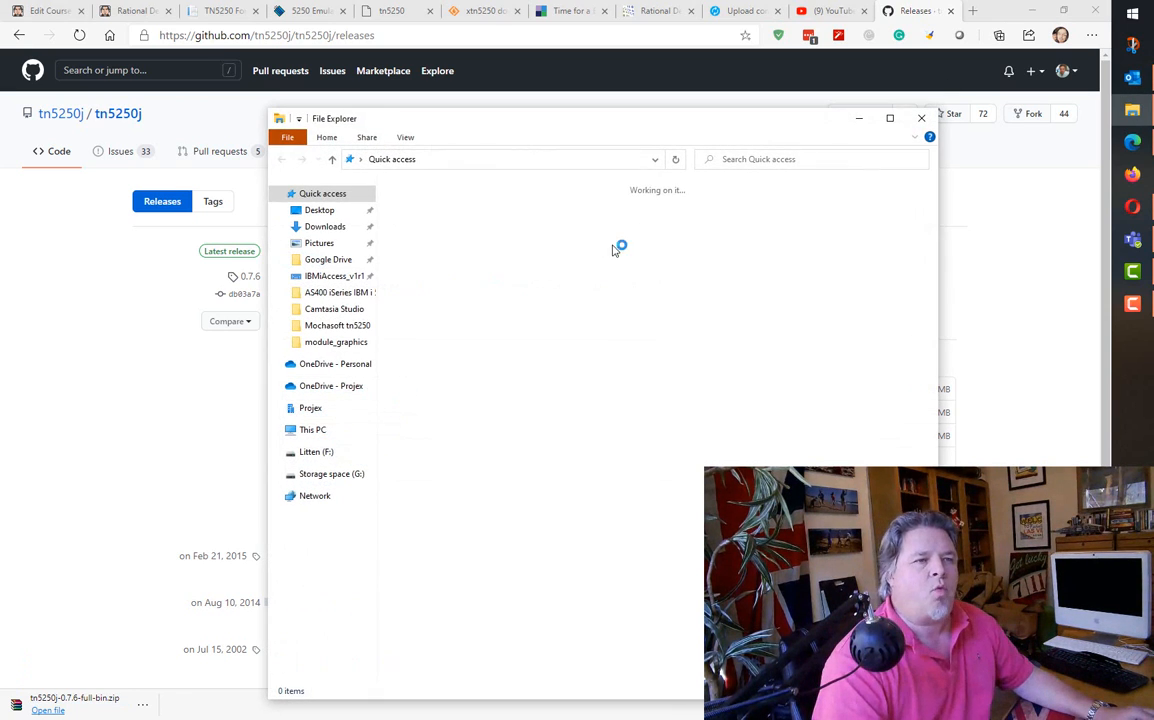
Step: Extract tn5250j-0.7.6-full-bin.zip in Downloads into a tn5250j-0.7.6-full-bin folder
{"action": "left_click", "coordinate": [325, 226]}
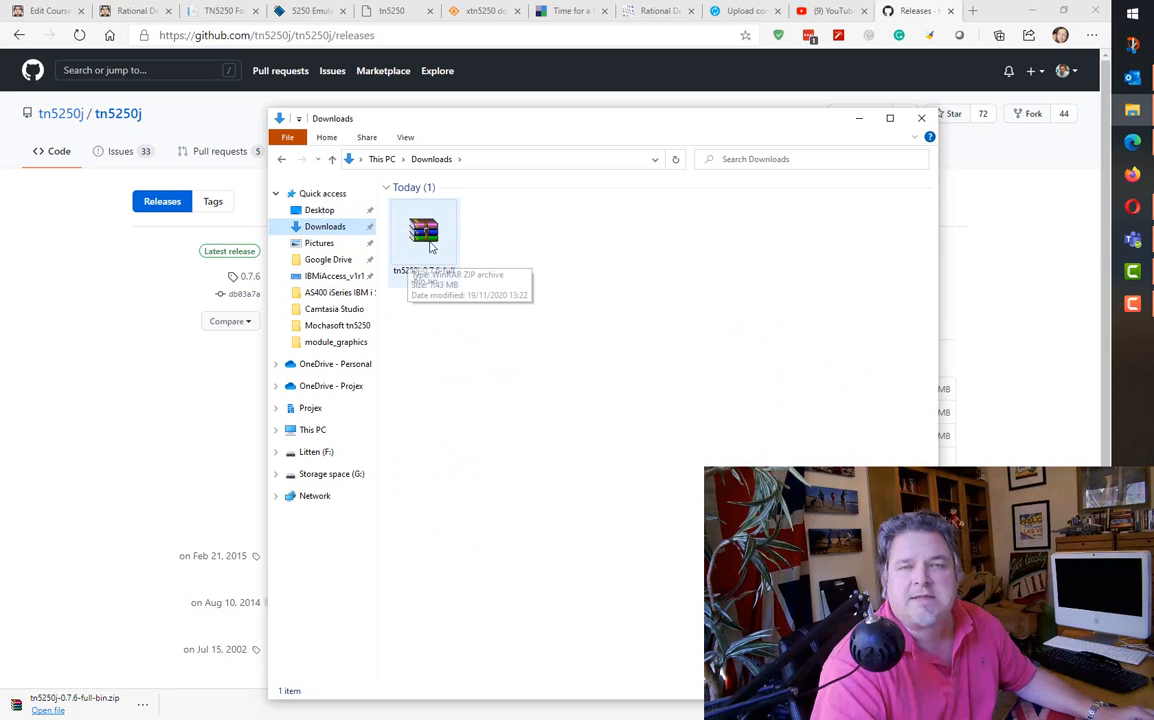
{"action": "right_click", "coordinate": [423, 232]}
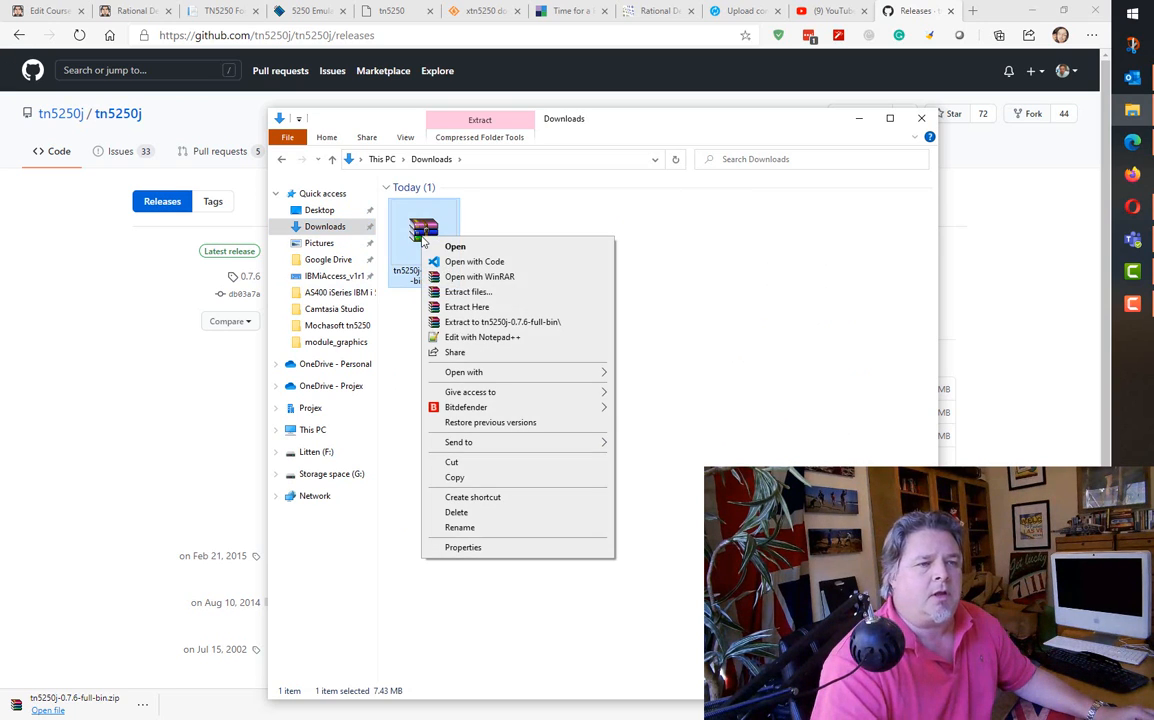
{"action": "left_click", "coordinate": [503, 321]}
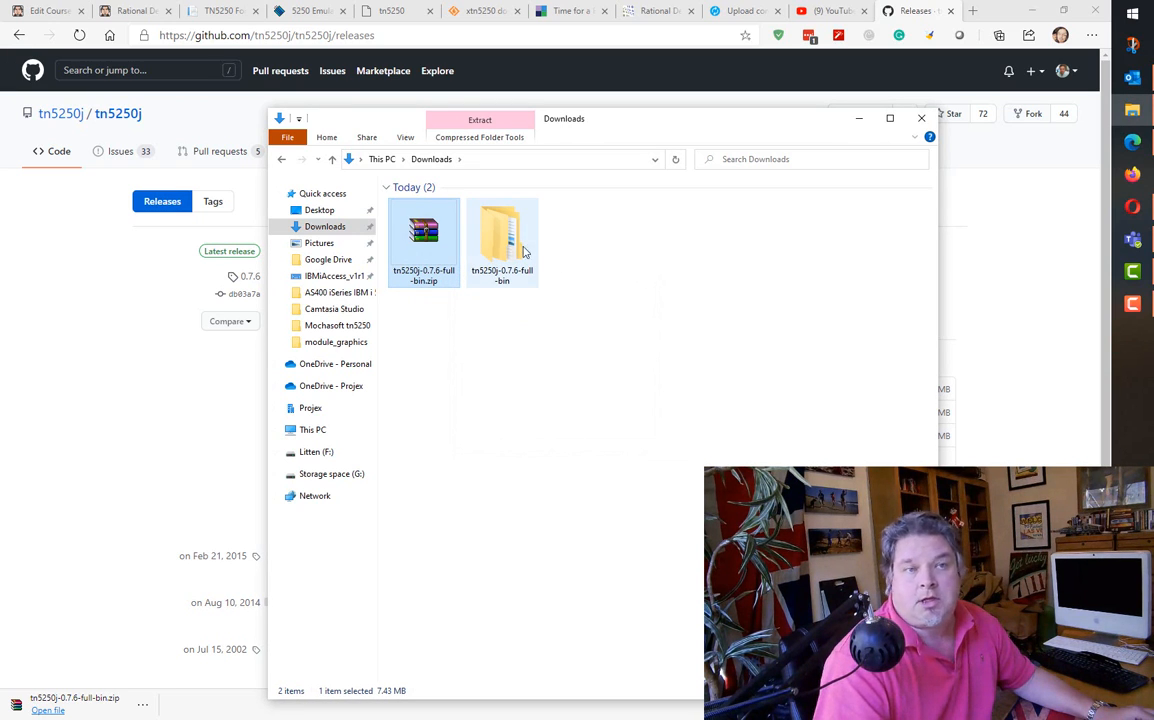
{"action": "mouse_move", "coordinate": [503, 240]}
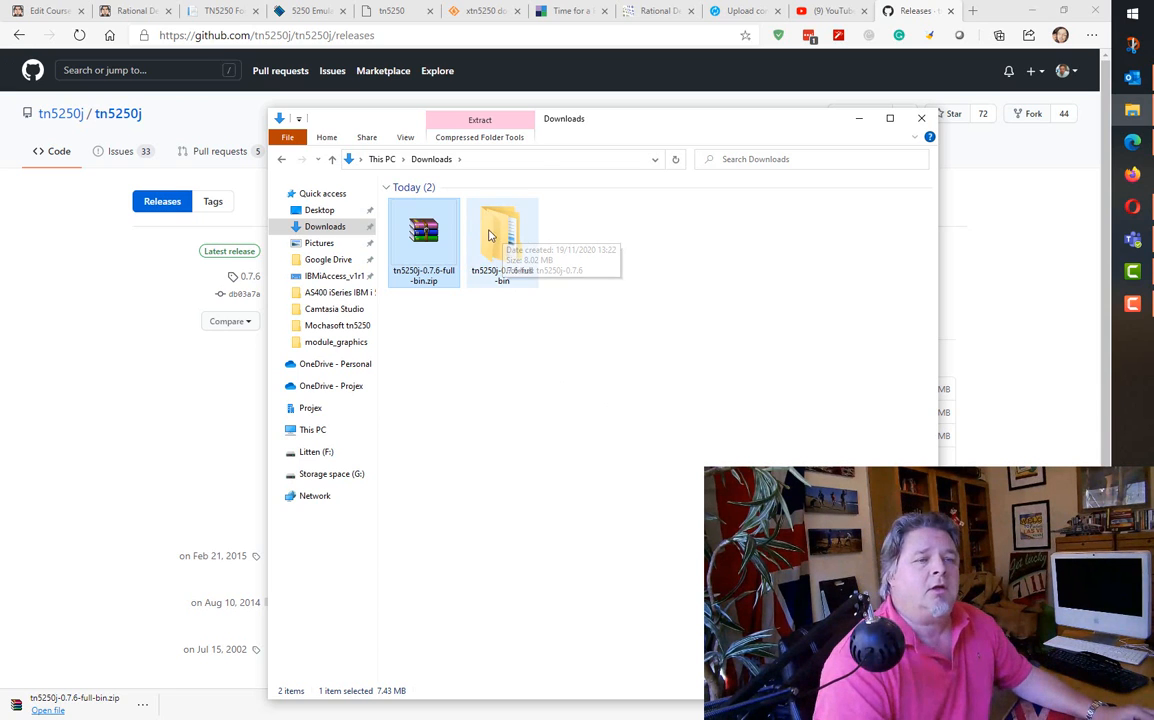
Step: Navigate into tn5250j-0.7.6-full-bin\tn5250j-0.7.6 and select tn5250j.jar
{"action": "double_click", "coordinate": [502, 240]}
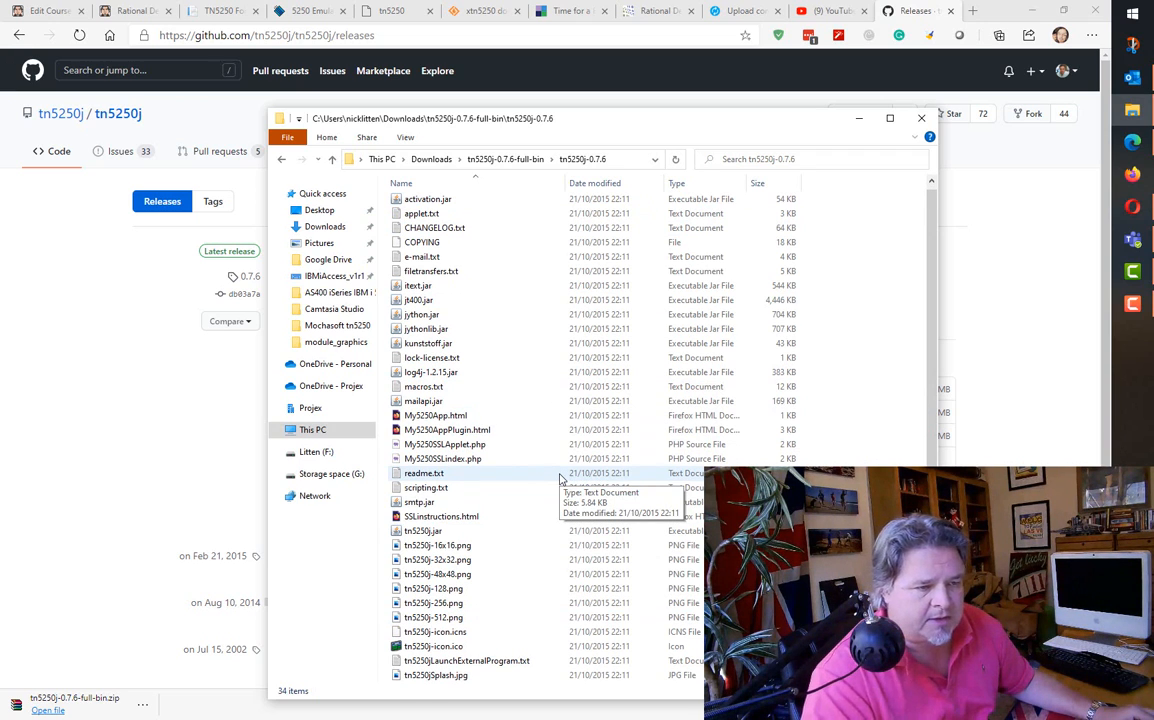
{"action": "left_click", "coordinate": [422, 531]}
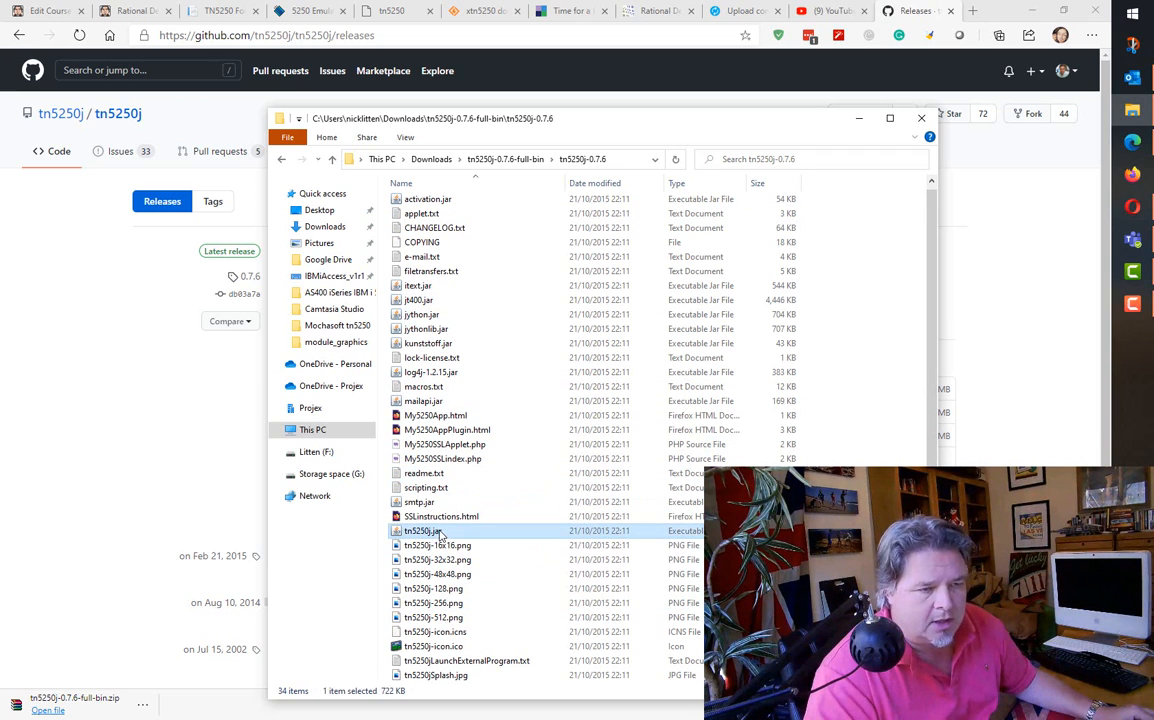
{"action": "mouse_move", "coordinate": [432, 531]}
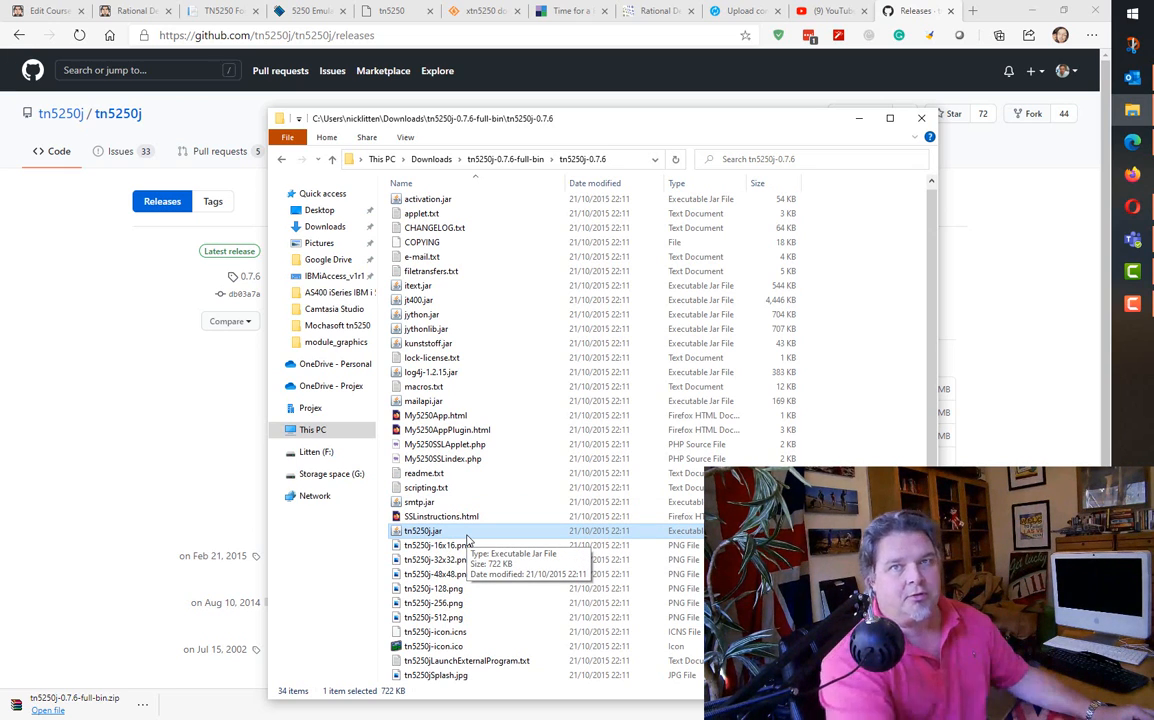
{"action": "mouse_move", "coordinate": [500, 214]}
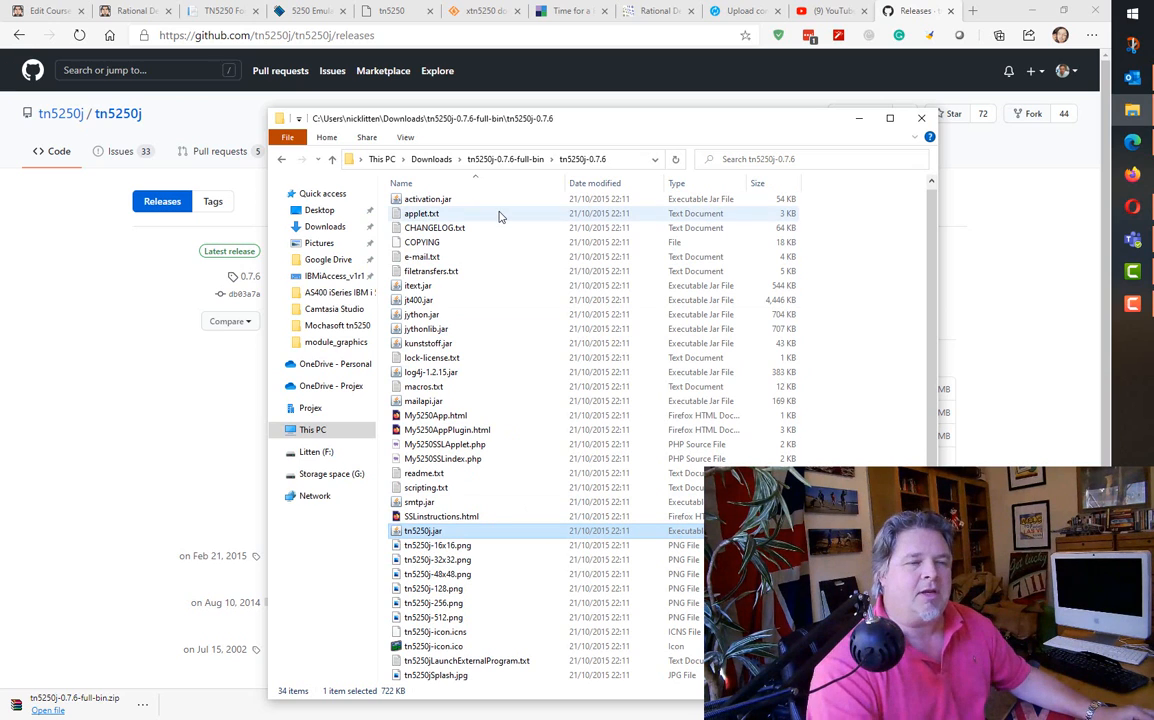
{"action": "left_click", "coordinate": [505, 159]}
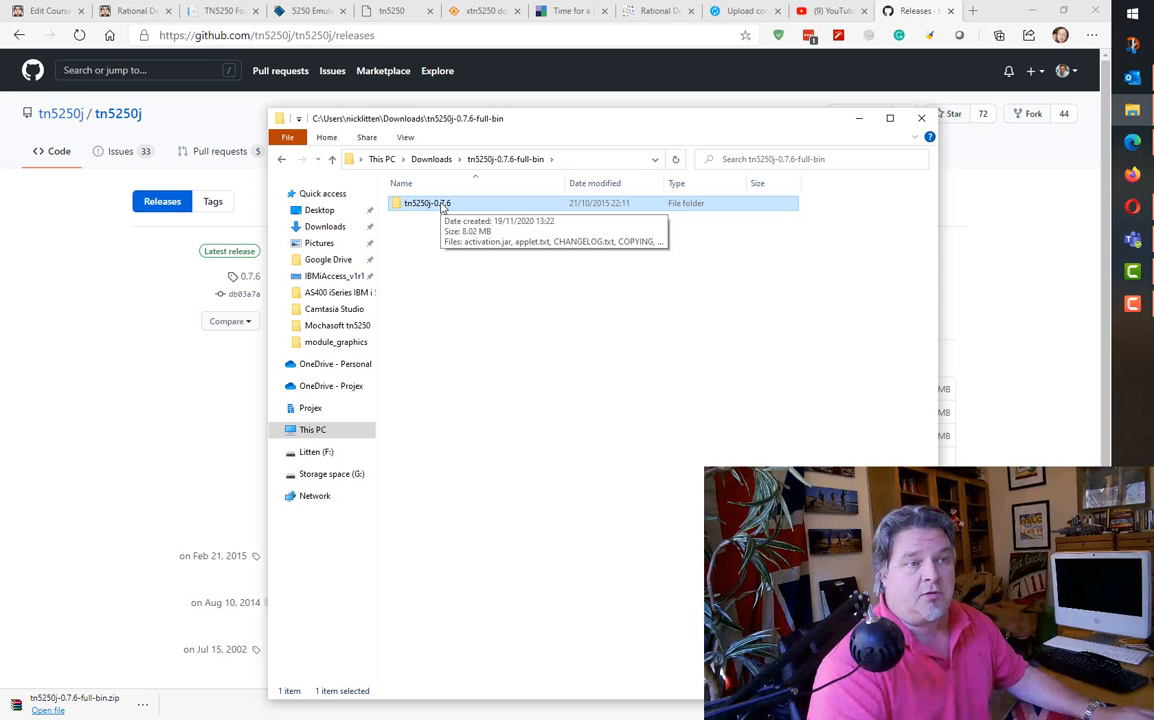
{"action": "double_click", "coordinate": [426, 203]}
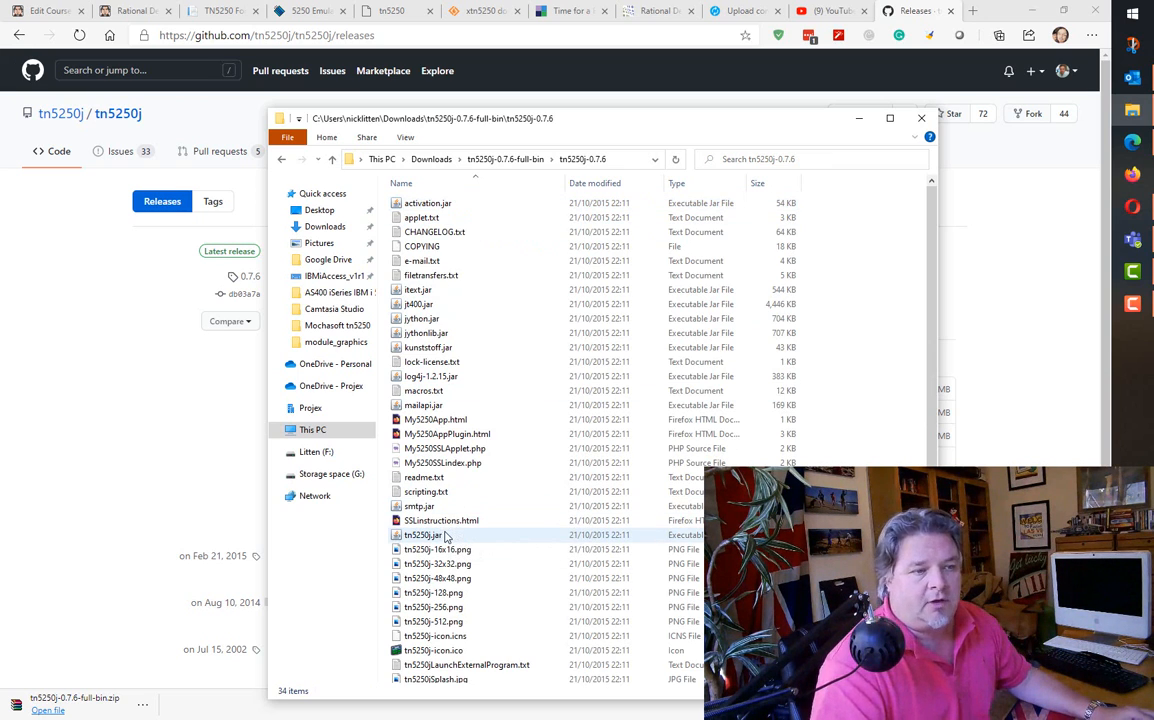
{"action": "left_click", "coordinate": [422, 535]}
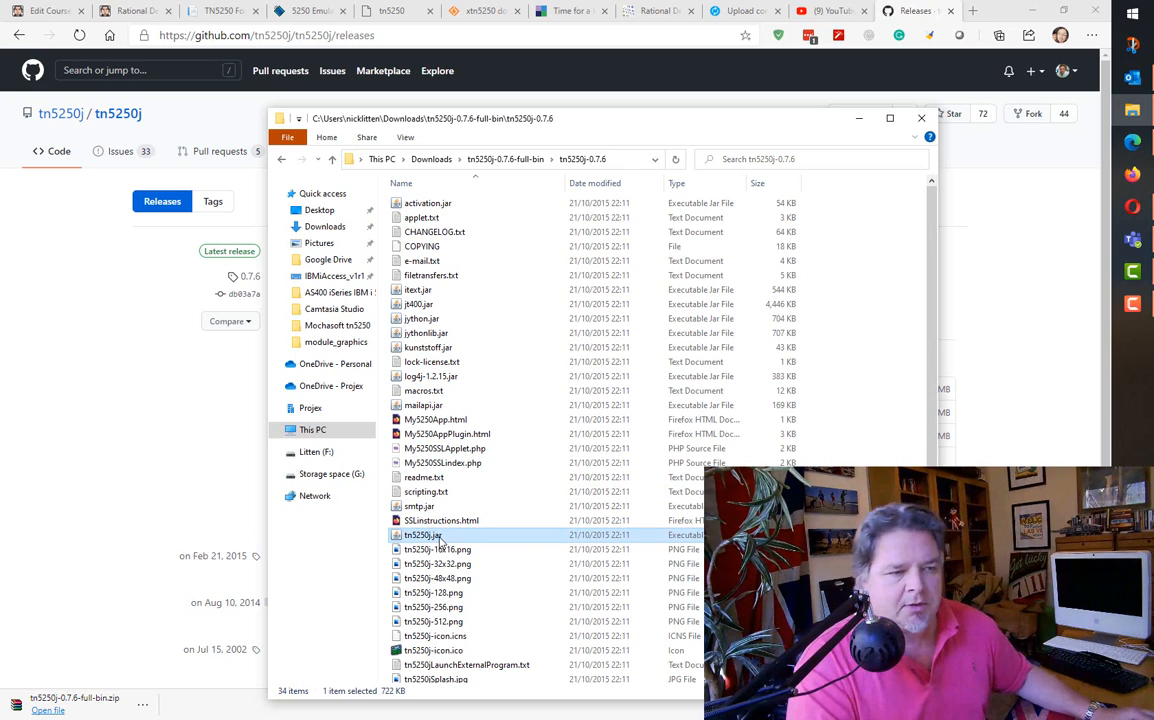
Step: Launch tn5250j.jar, browse the Connect dialog tabs to see version 0.7.6, and return to Connections
{"action": "double_click", "coordinate": [421, 534]}
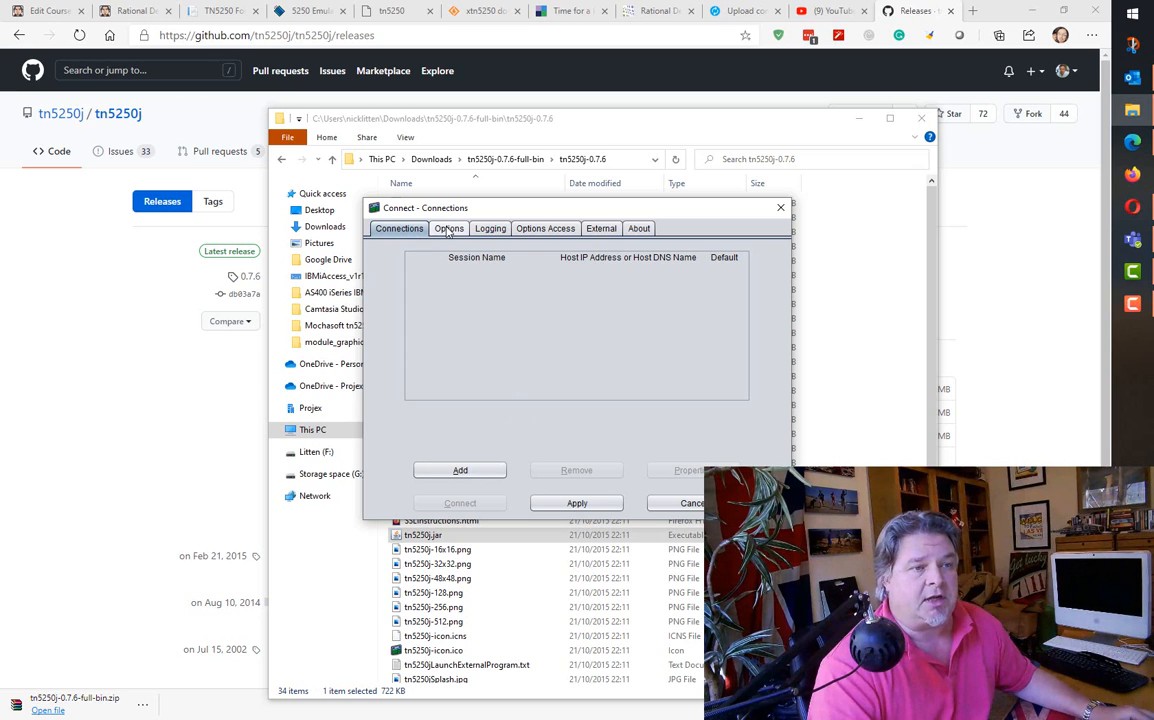
{"action": "left_click", "coordinate": [449, 228]}
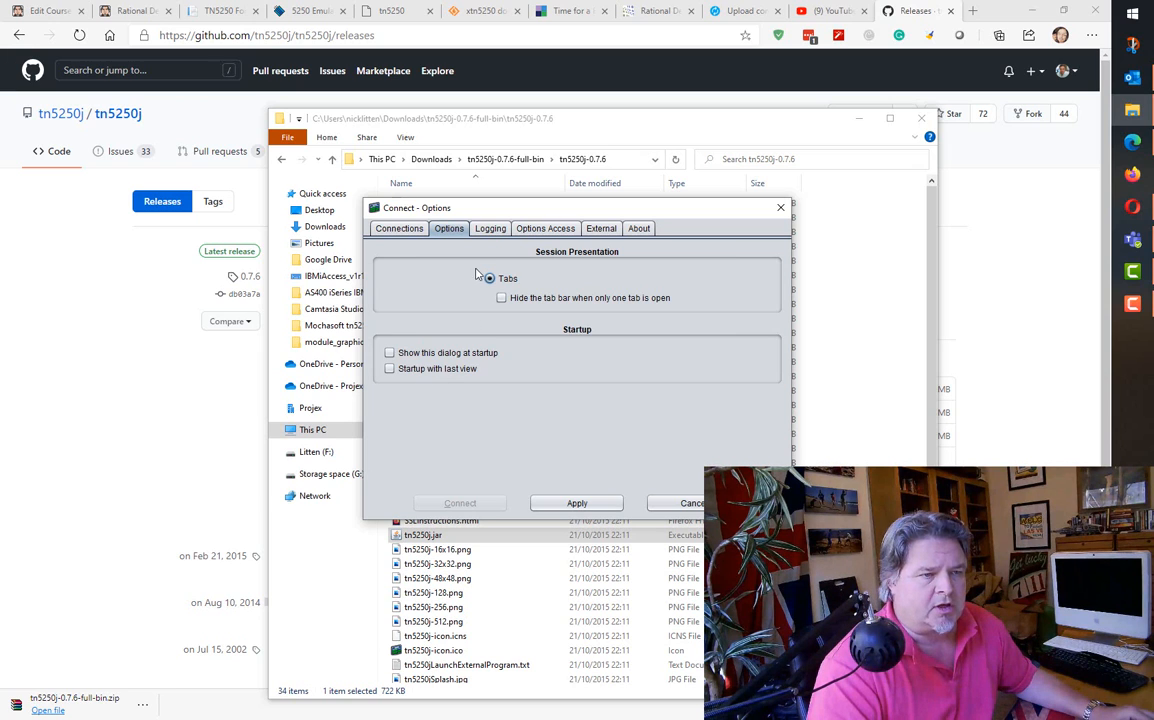
{"action": "left_click", "coordinate": [490, 228]}
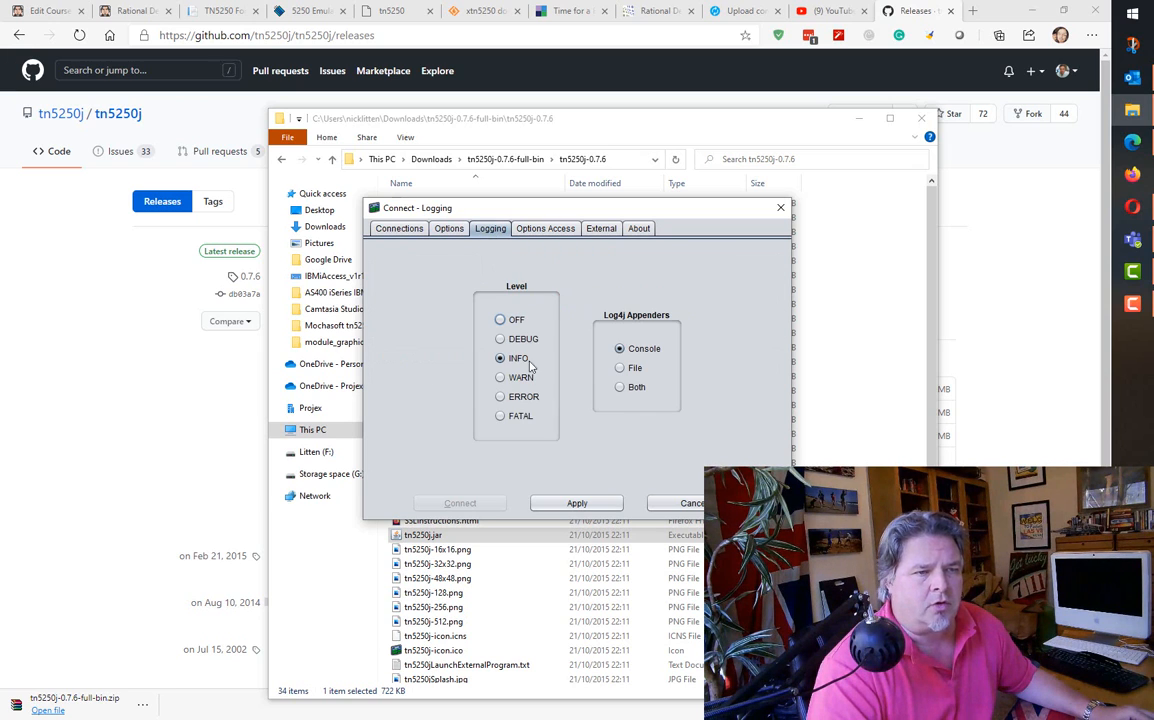
{"action": "left_click", "coordinate": [545, 228]}
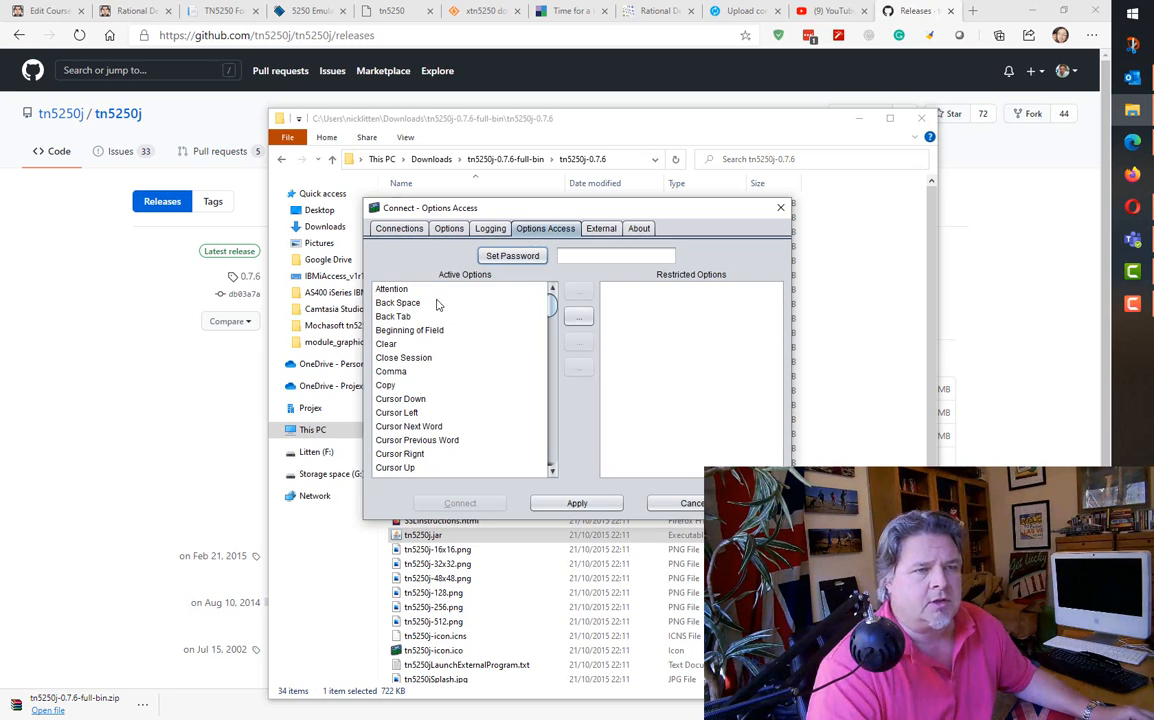
{"action": "mouse_move", "coordinate": [540, 298]}
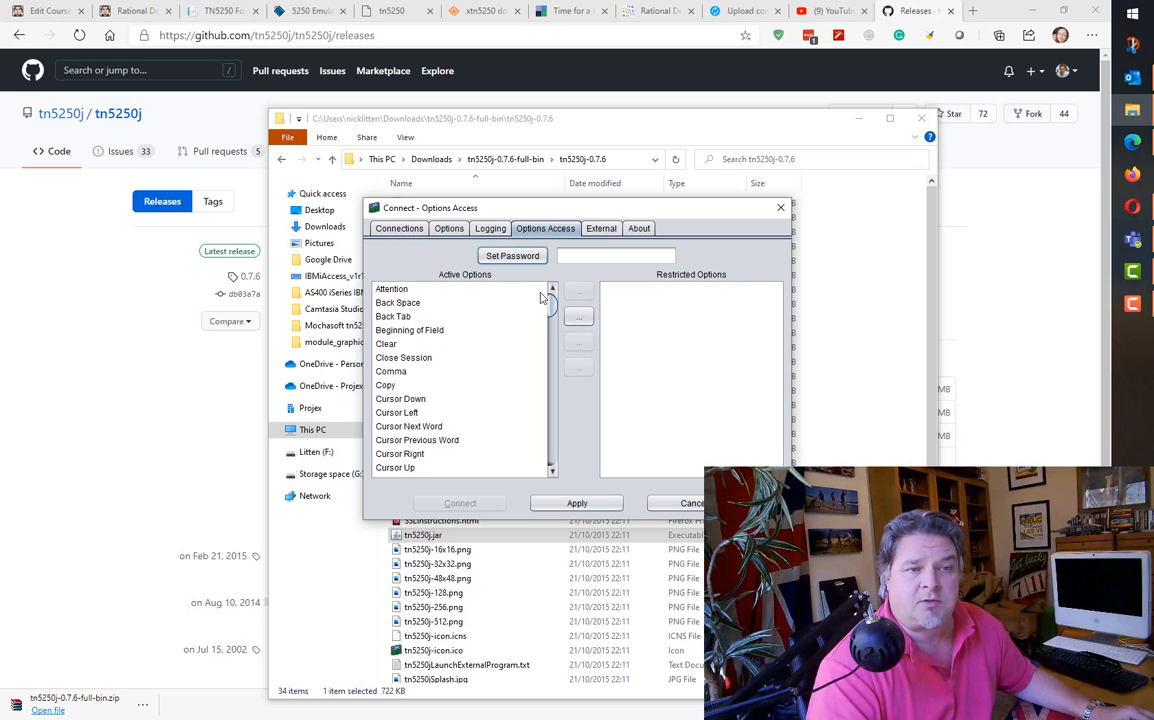
{"action": "left_click", "coordinate": [601, 228]}
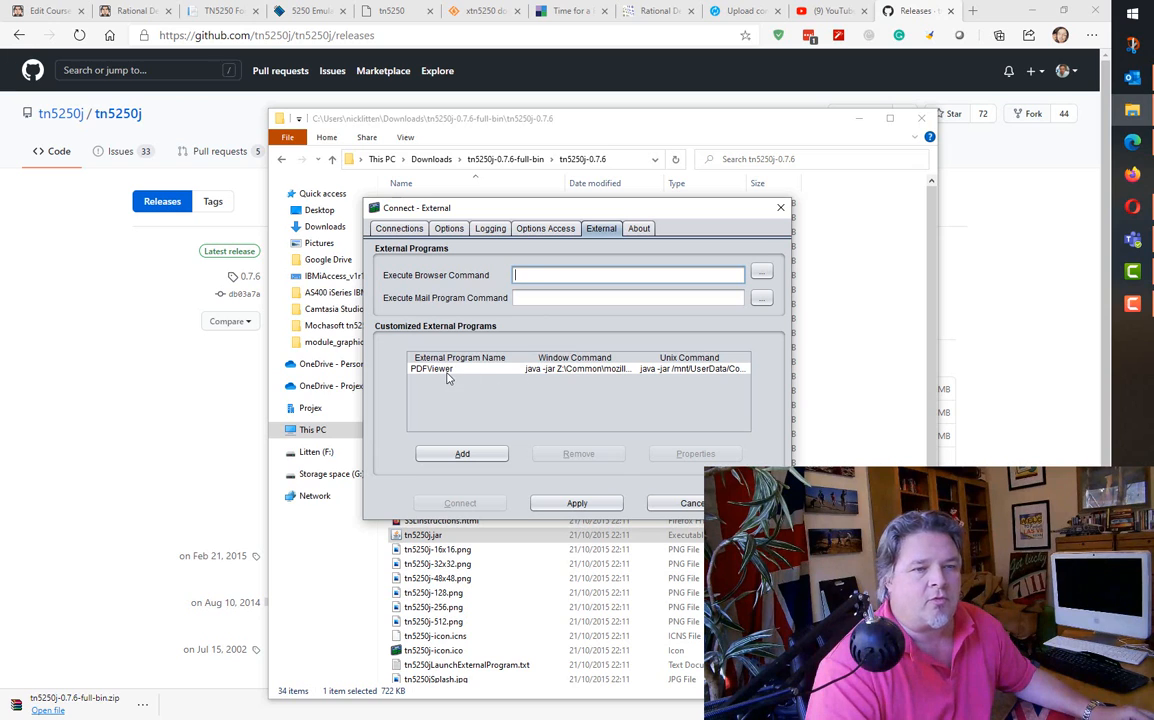
{"action": "mouse_move", "coordinate": [648, 248]}
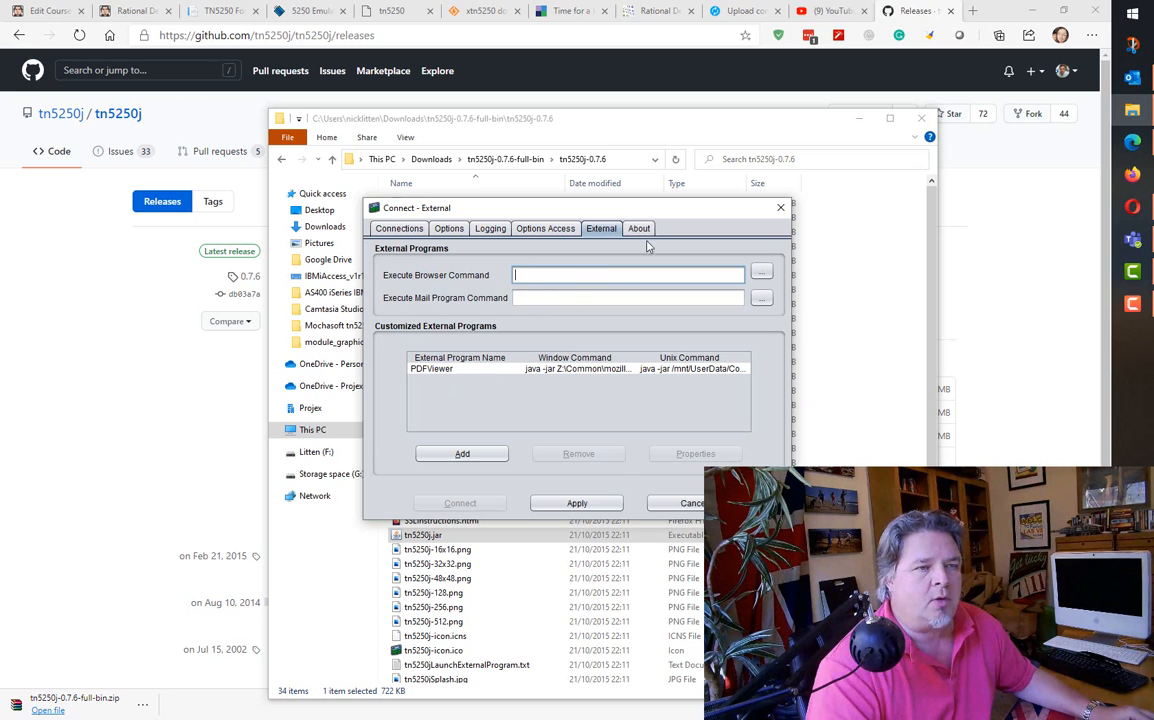
{"action": "left_click", "coordinate": [638, 228]}
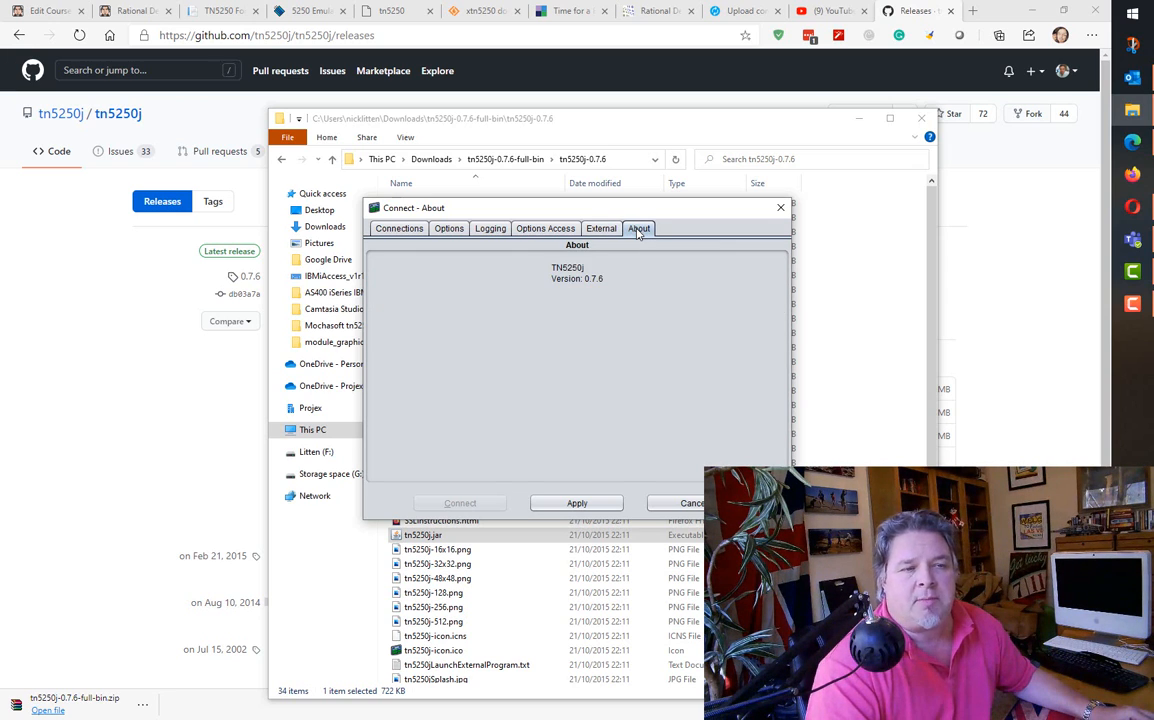
{"action": "left_click", "coordinate": [399, 228]}
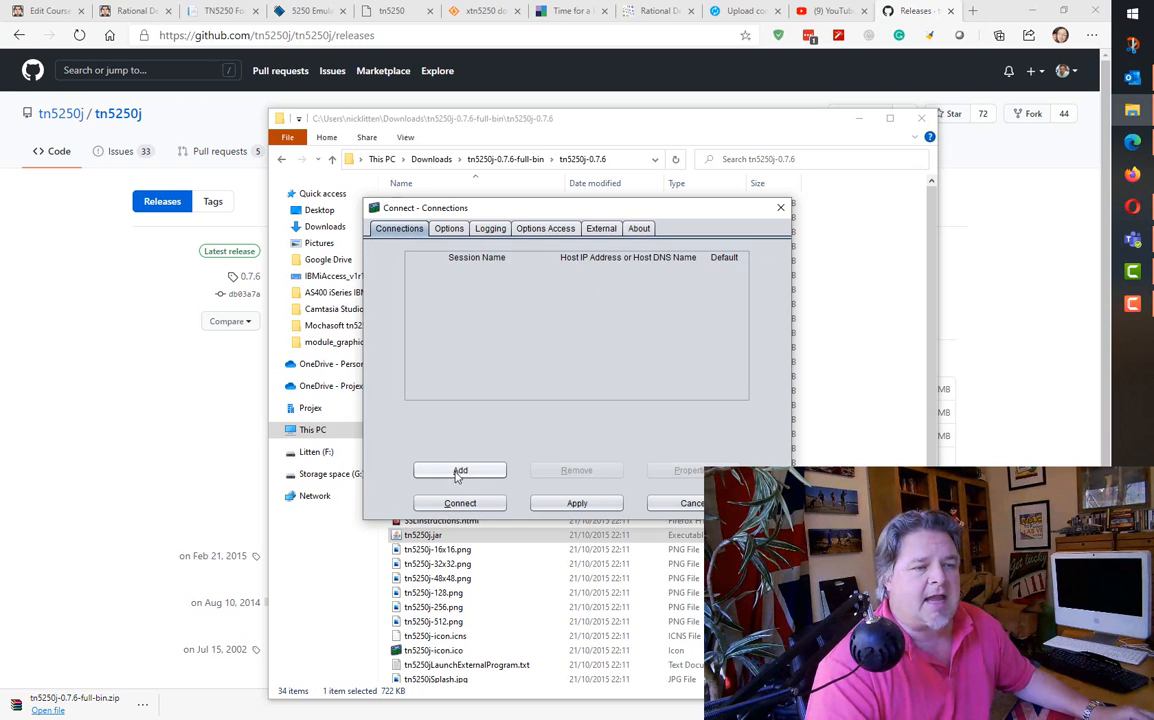
Step: Add a session named PUB400 with host pub400.rzkh.de on port 23
{"action": "left_click", "coordinate": [459, 470]}
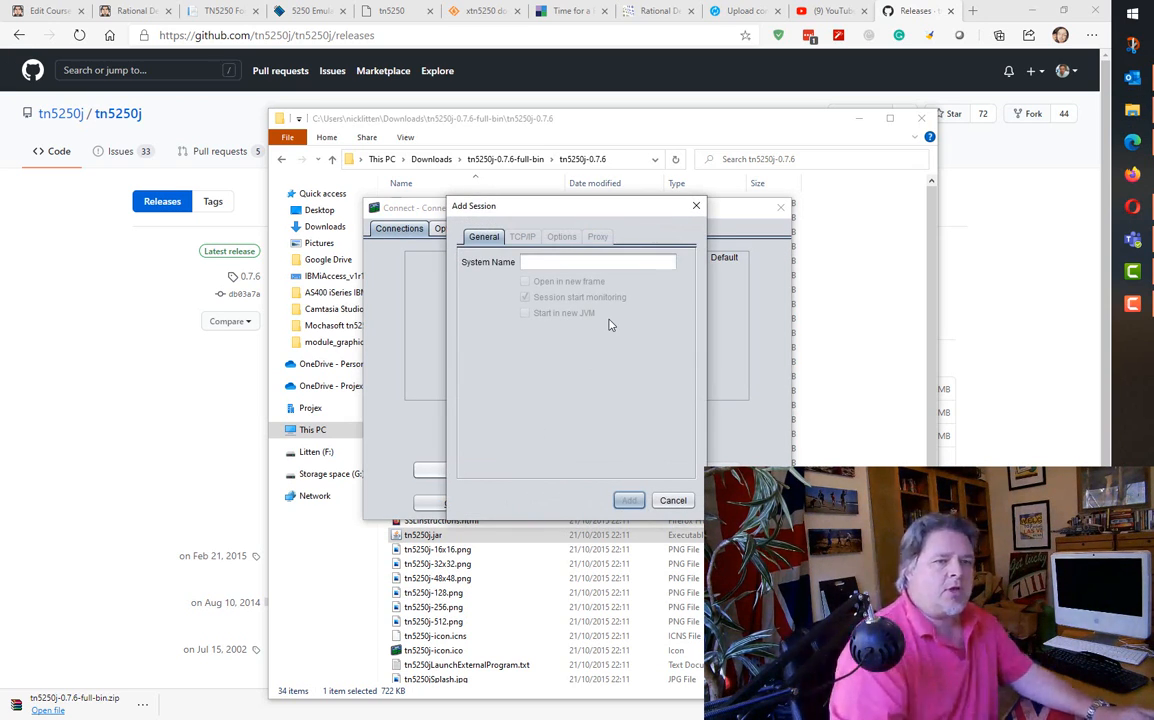
{"action": "type", "text": "p"}
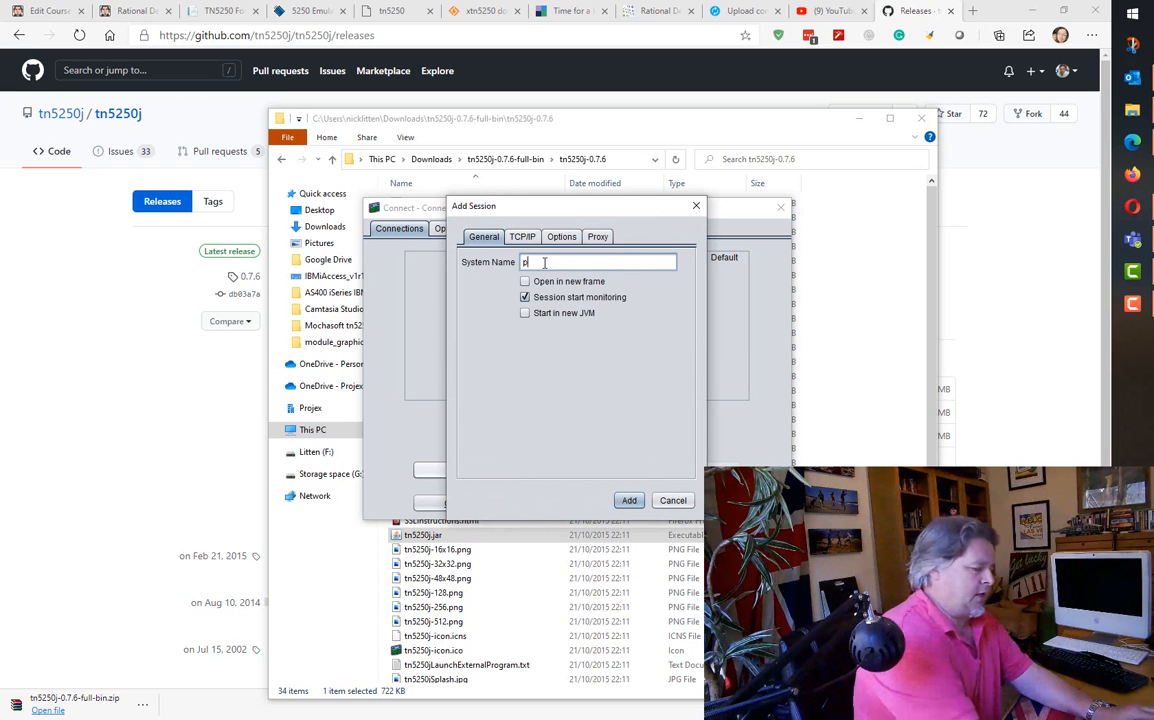
{"action": "type", "text": "PUB400"}
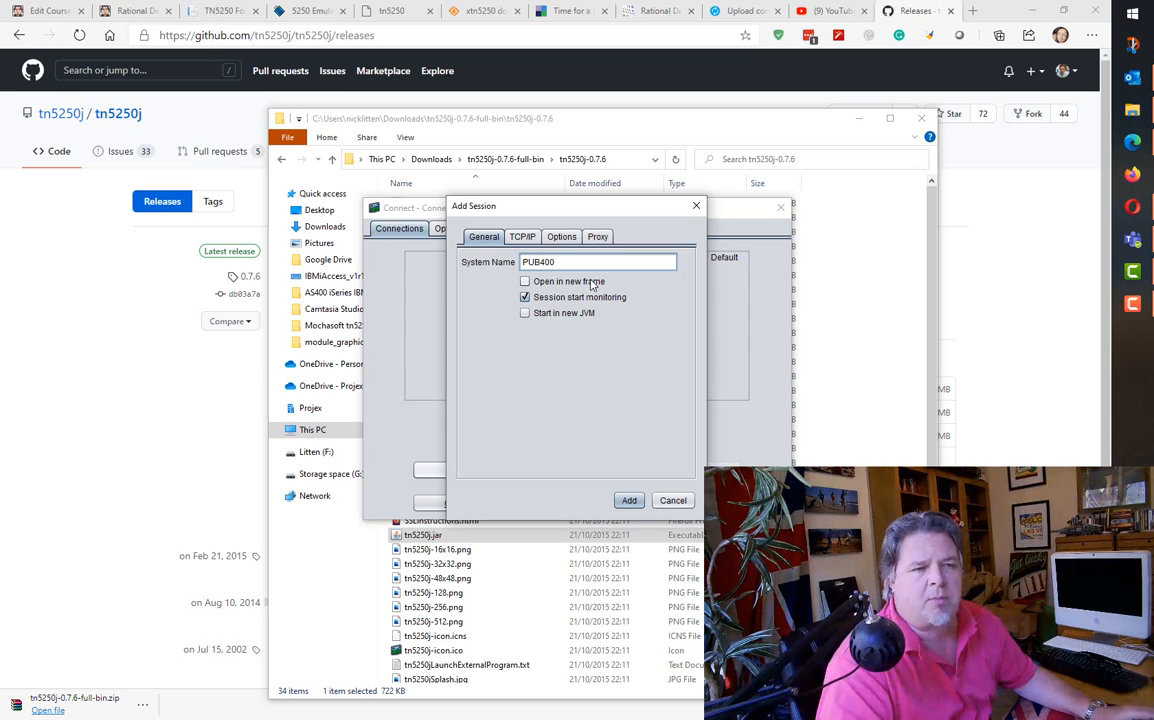
{"action": "left_click", "coordinate": [522, 236]}
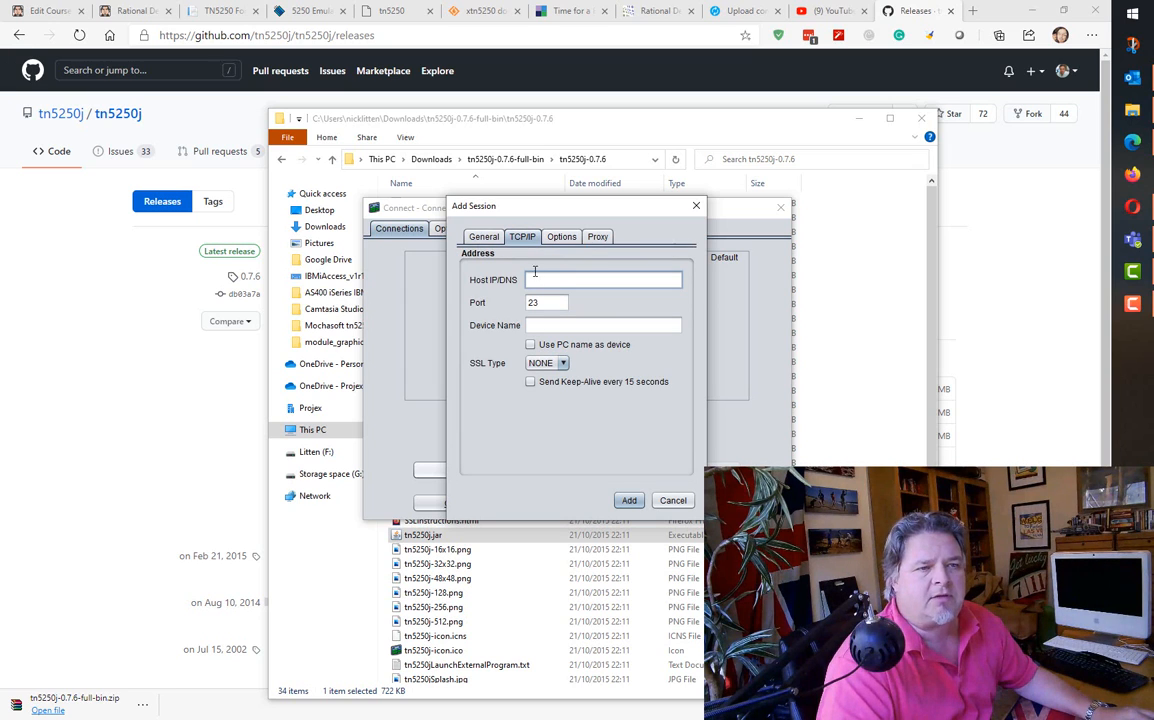
{"action": "type", "text": "pub400.rzkh.de"}
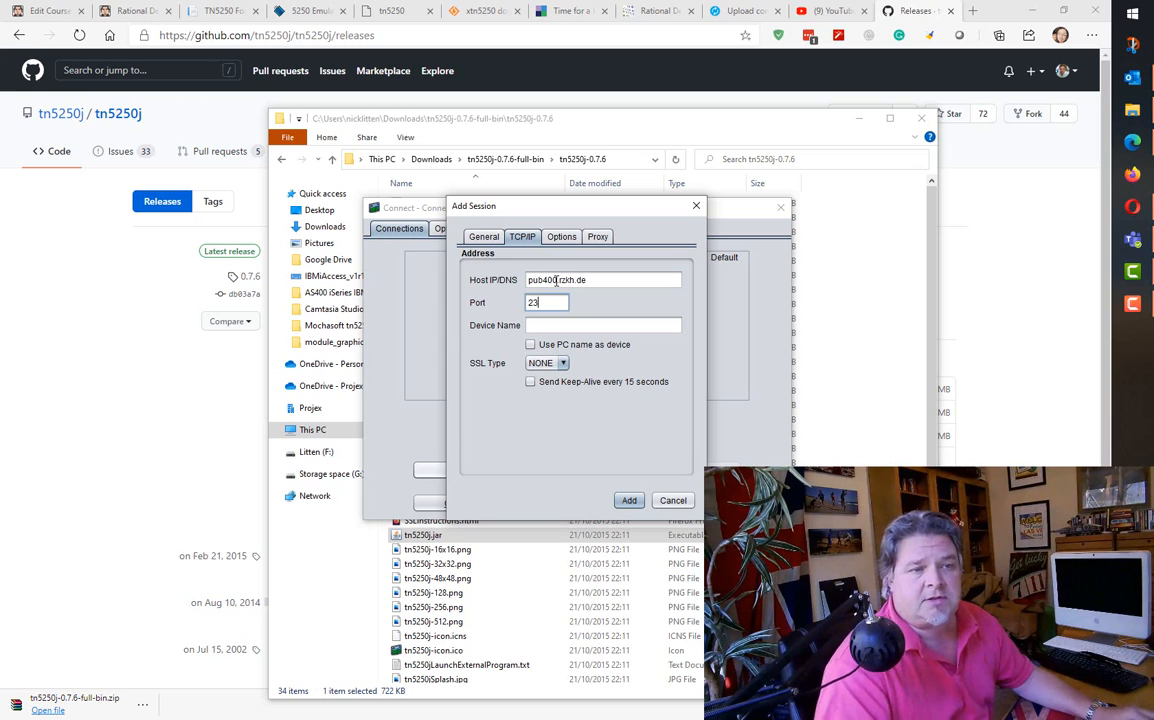
{"action": "left_click", "coordinate": [561, 236]}
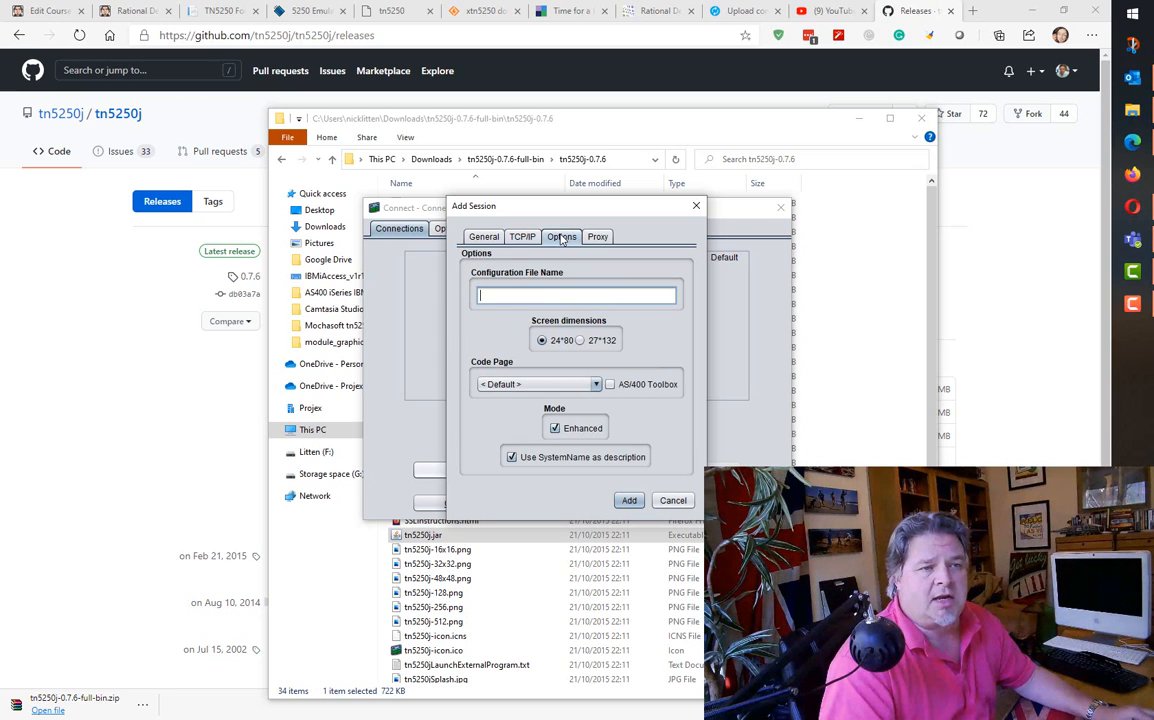
{"action": "left_click", "coordinate": [522, 236]}
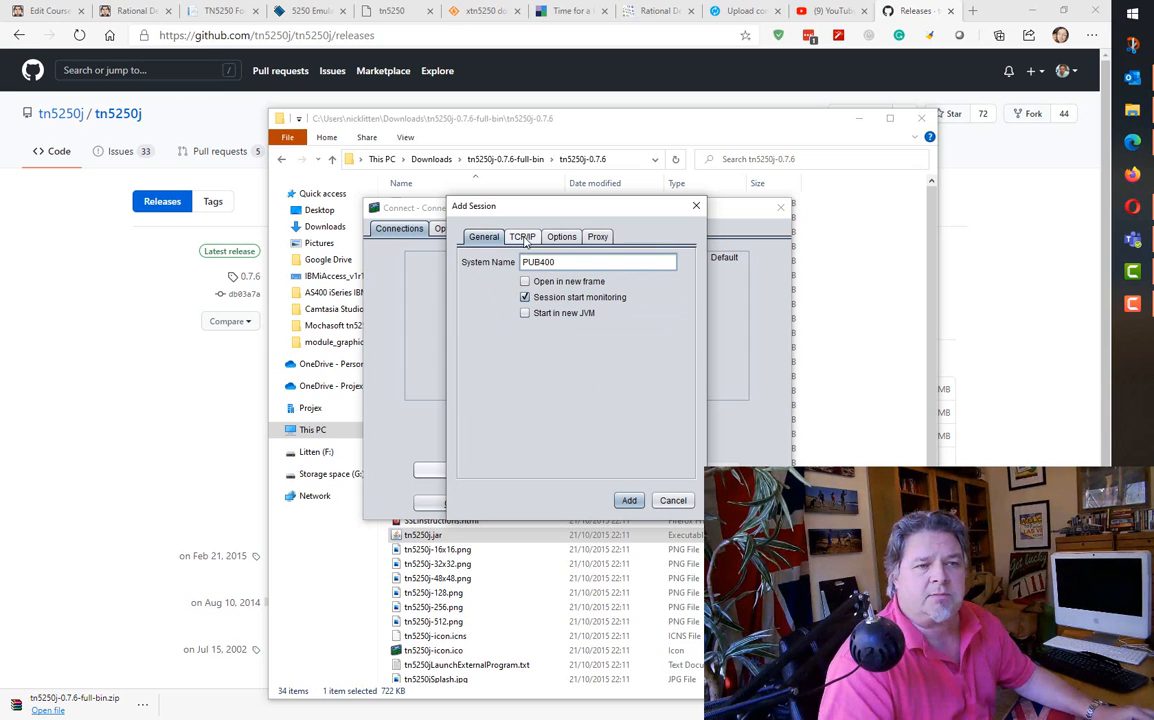
{"action": "left_click", "coordinate": [521, 237]}
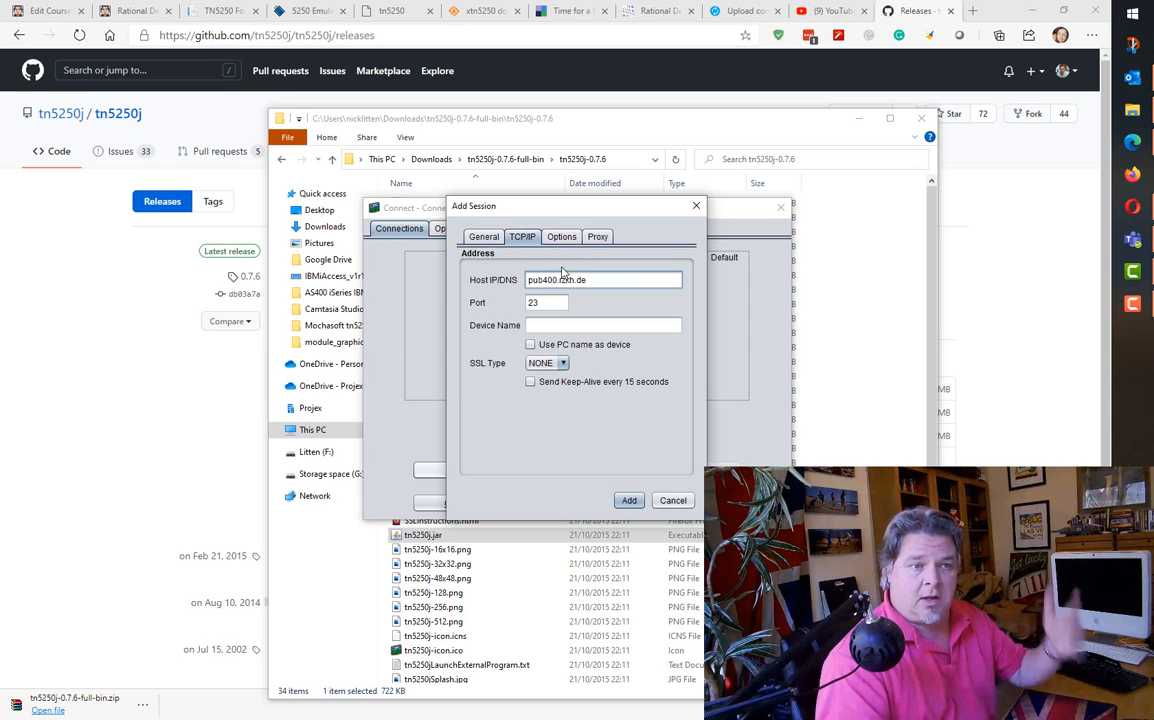
{"action": "left_click", "coordinate": [629, 500]}
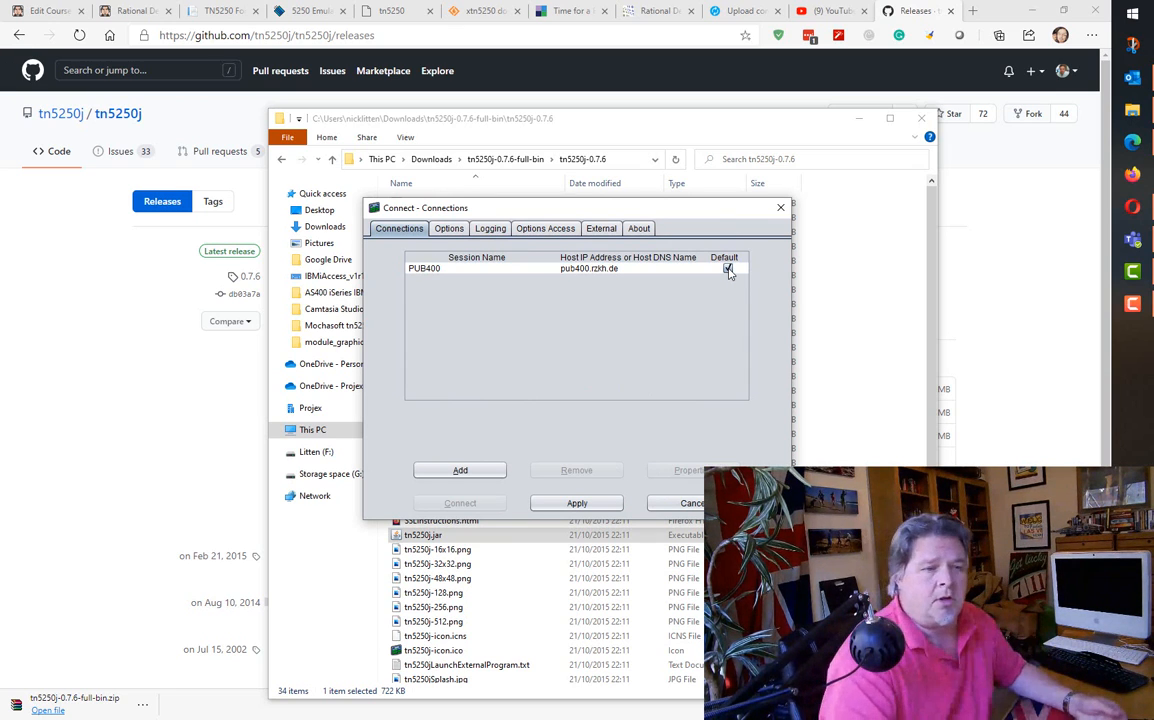
Step: Apply PUB400 as the default session and connect to it
{"action": "left_click", "coordinate": [728, 268]}
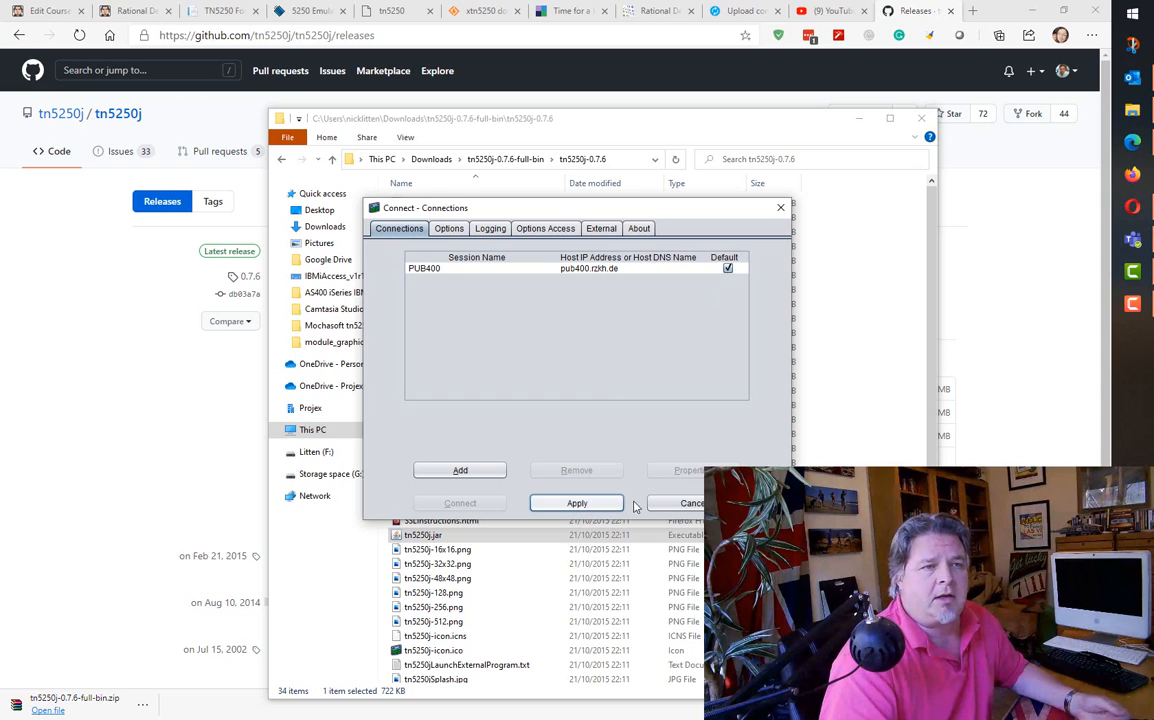
{"action": "mouse_move", "coordinate": [781, 207]}
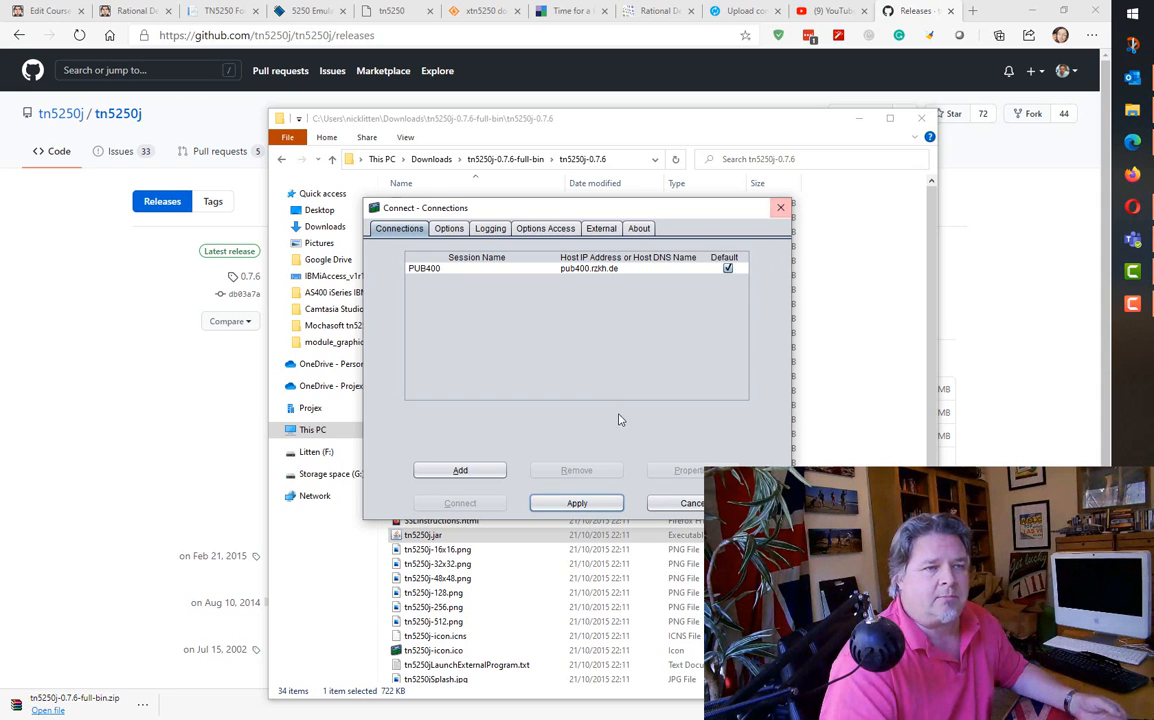
{"action": "left_click", "coordinate": [424, 268]}
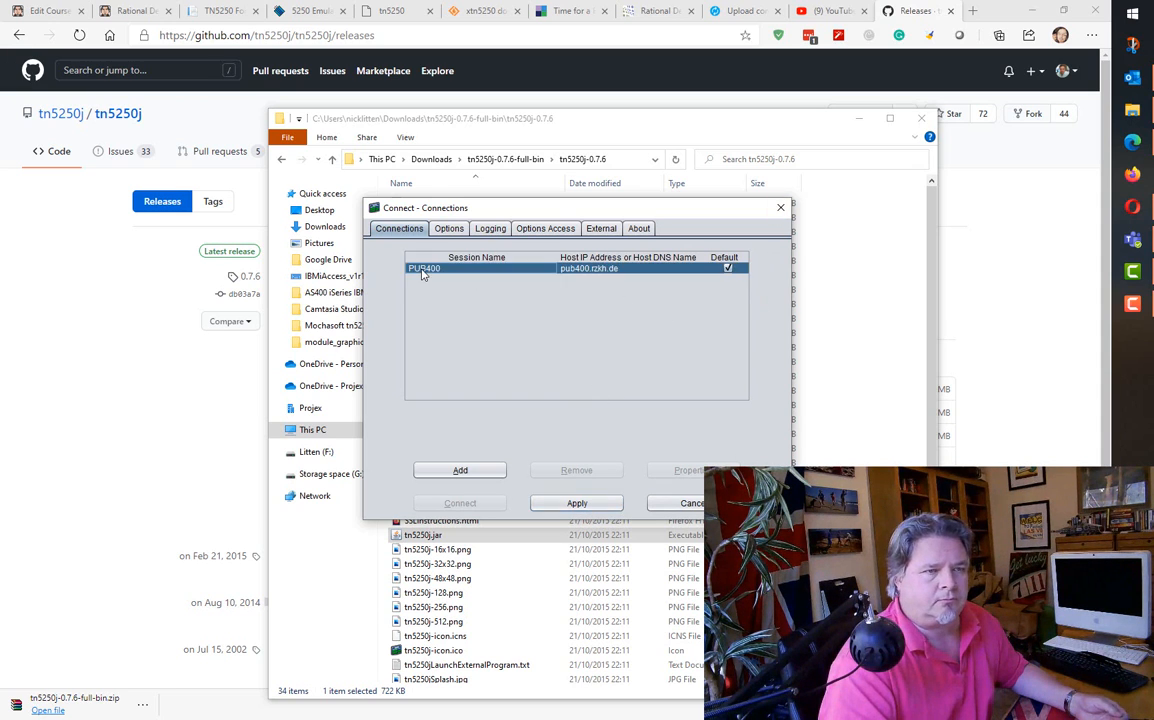
{"action": "left_click", "coordinate": [459, 503]}
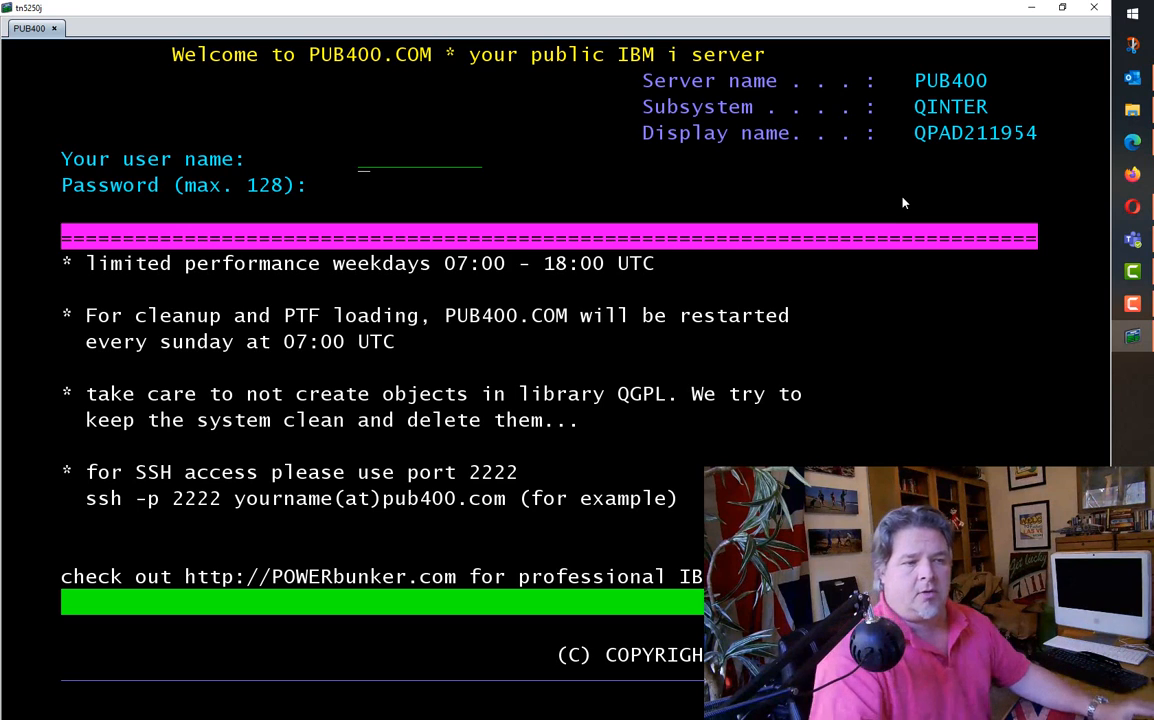
{"action": "mouse_move", "coordinate": [480, 95]}
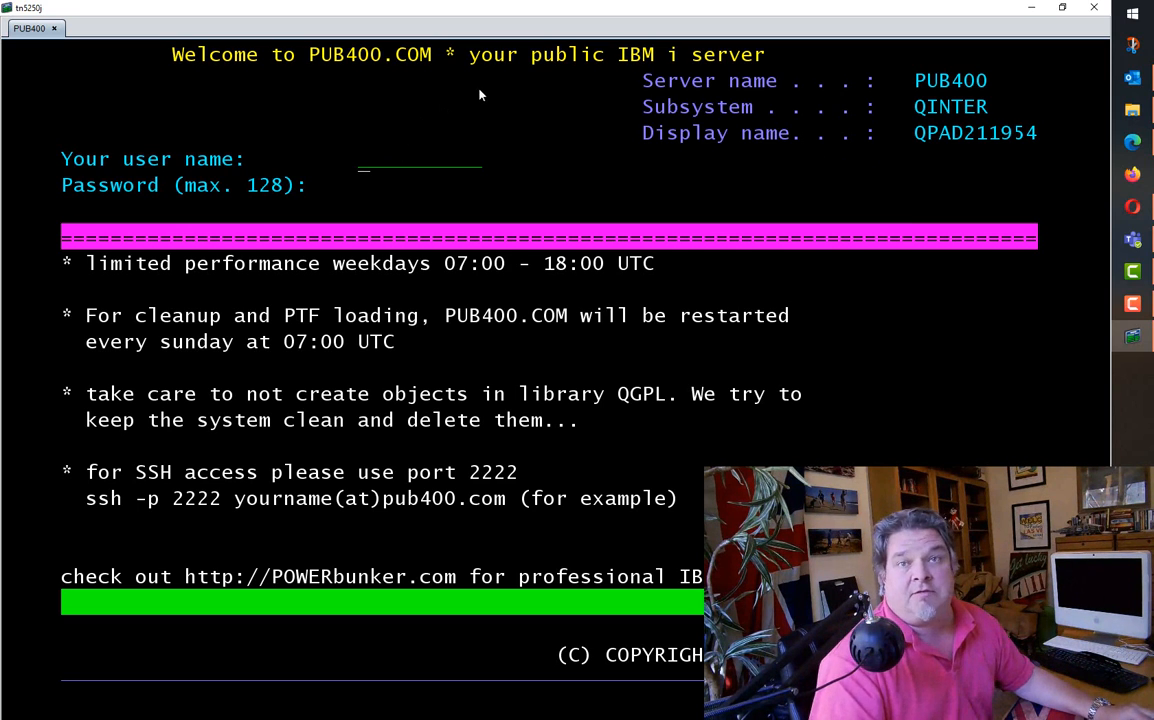
{"action": "mouse_move", "coordinate": [324, 170]}
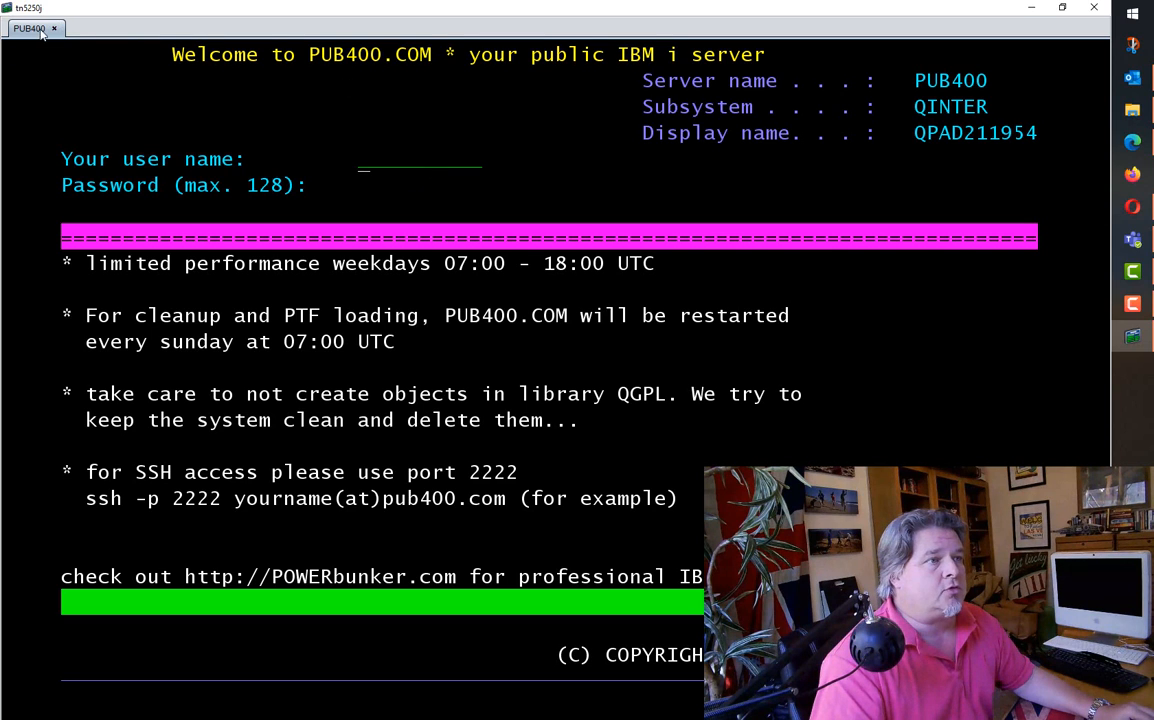
{"action": "mouse_move", "coordinate": [98, 30]}
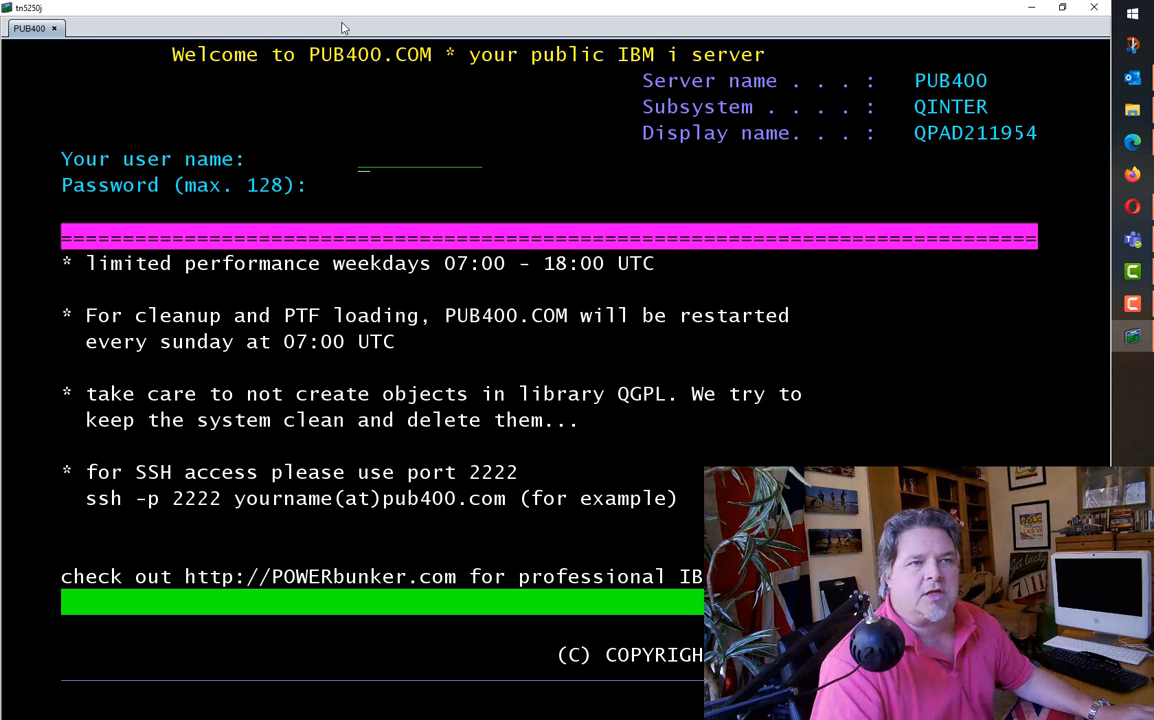
{"action": "mouse_move", "coordinate": [535, 137]}
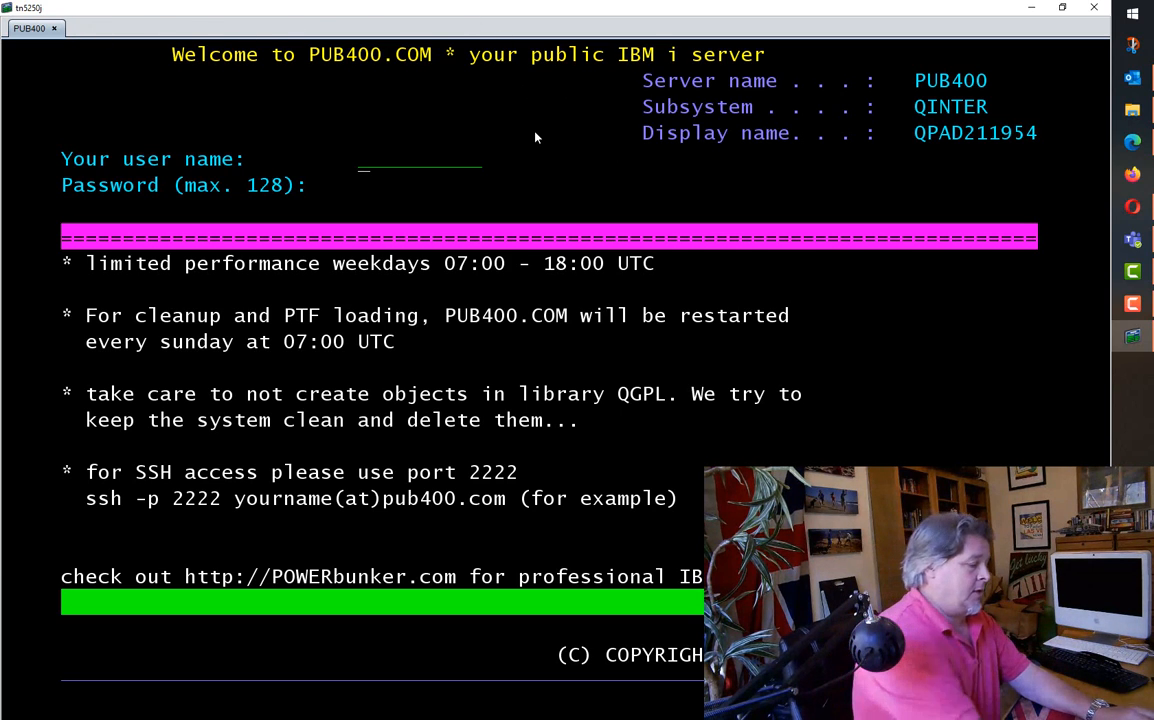
Step: Enter LITTEN as the user name on the PUB400 sign-on screen
{"action": "type", "text": "LITTEN"}
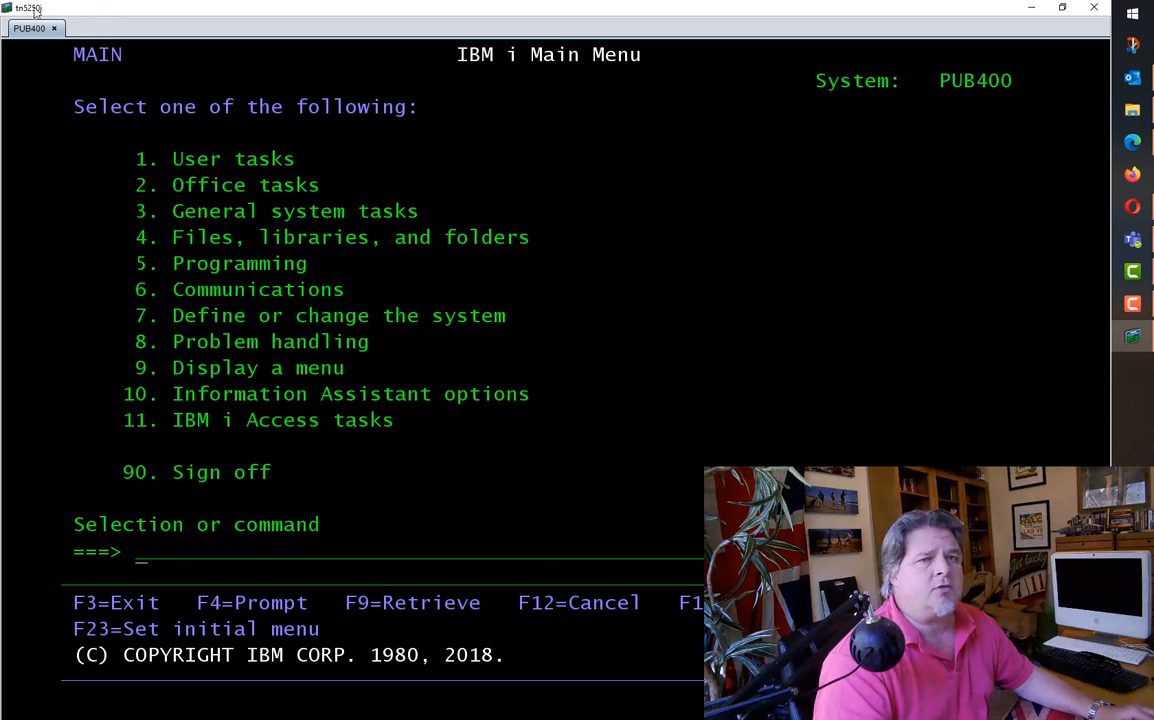
Step: Run wrkact, then run WRKLIBPDM to reach the Subset Library List prompt
{"action": "left_click", "coordinate": [10, 9]}
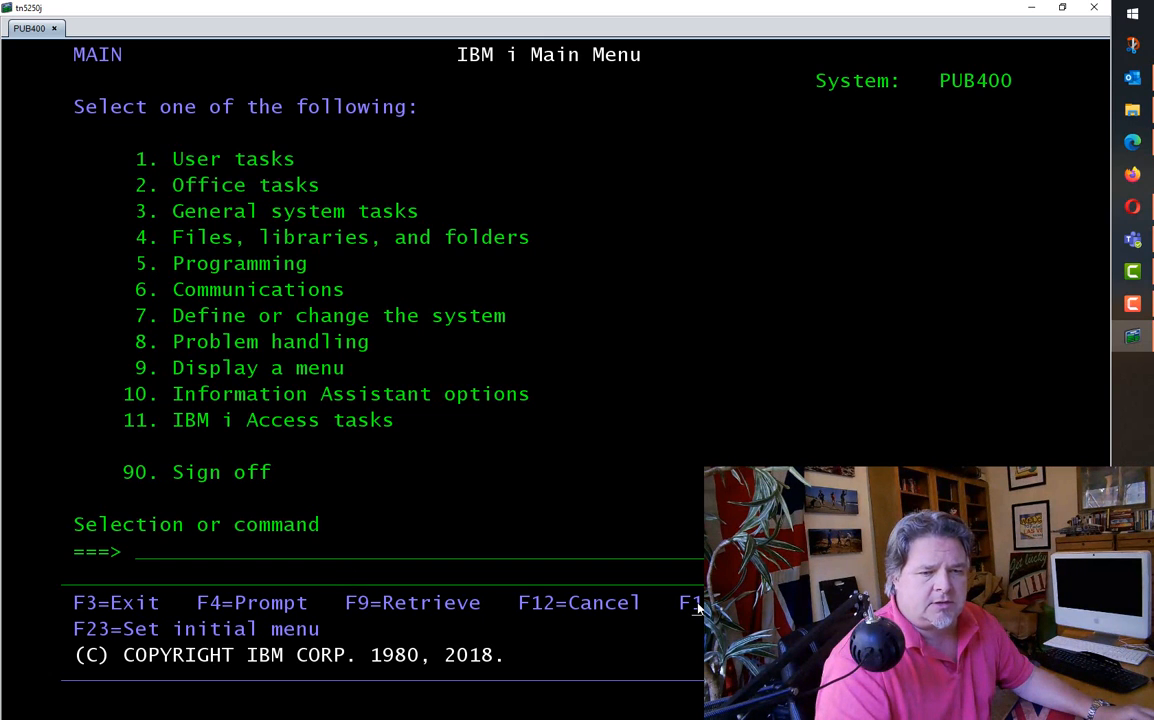
{"action": "mouse_move", "coordinate": [660, 582]}
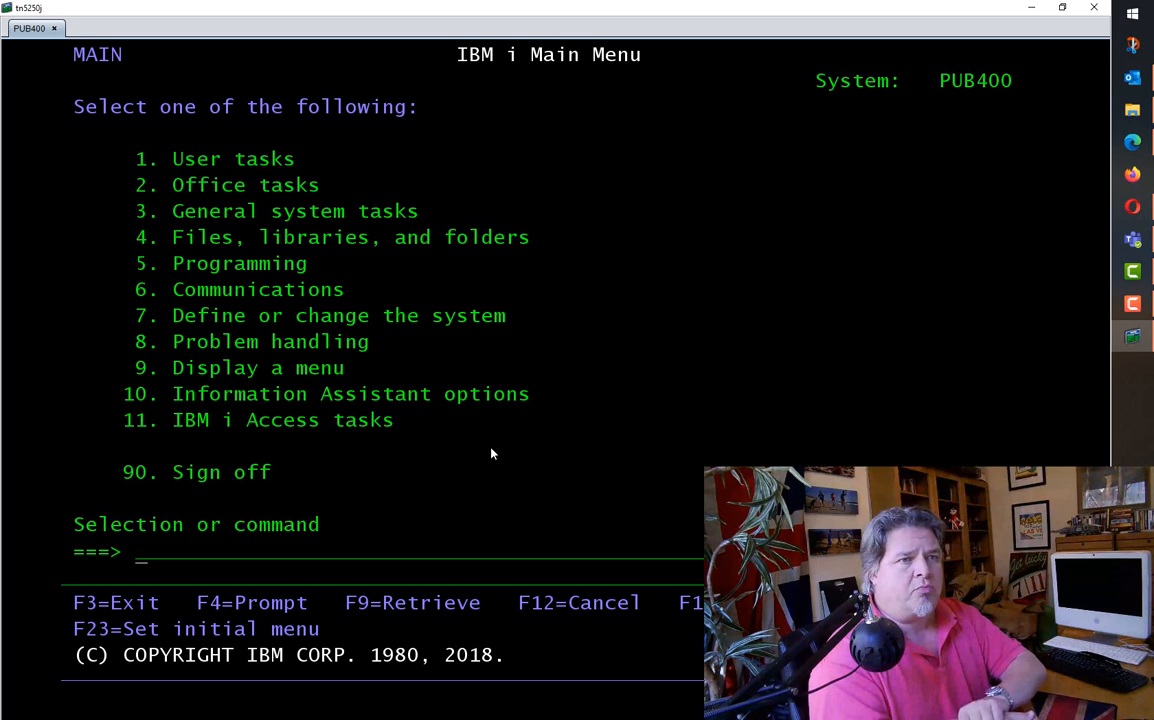
{"action": "type", "text": "wrkact"}
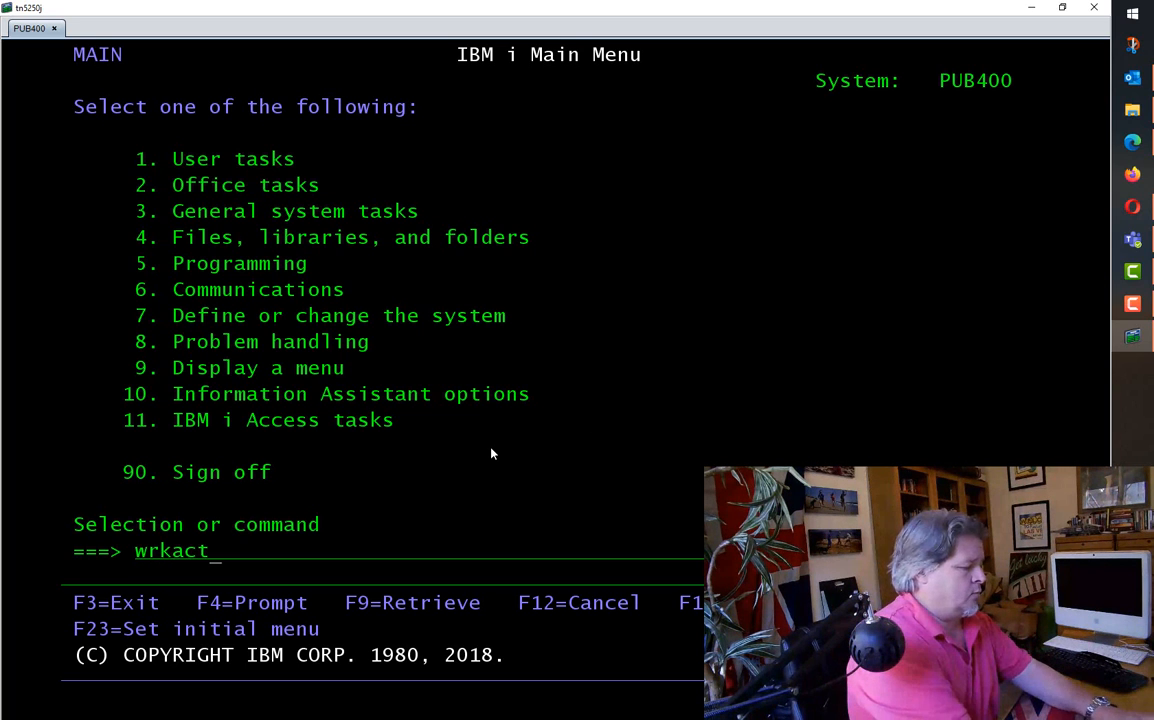
{"action": "key", "text": "Enter"}
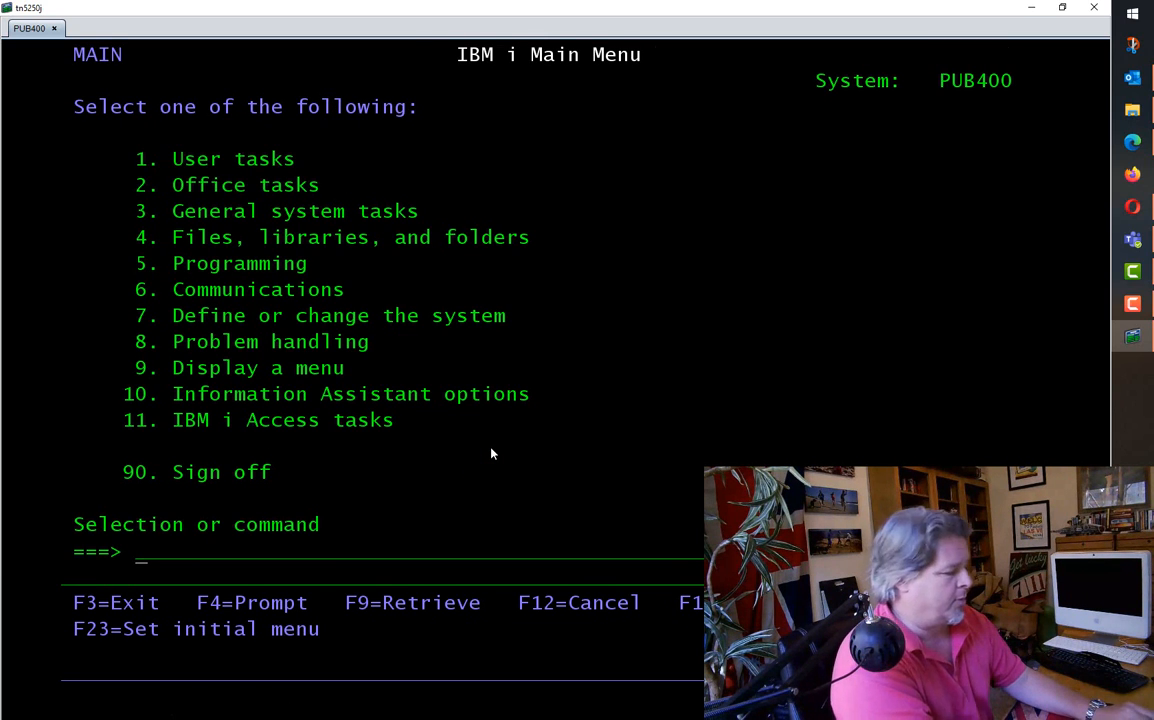
{"action": "type", "text": "wrklibpdm proj"}
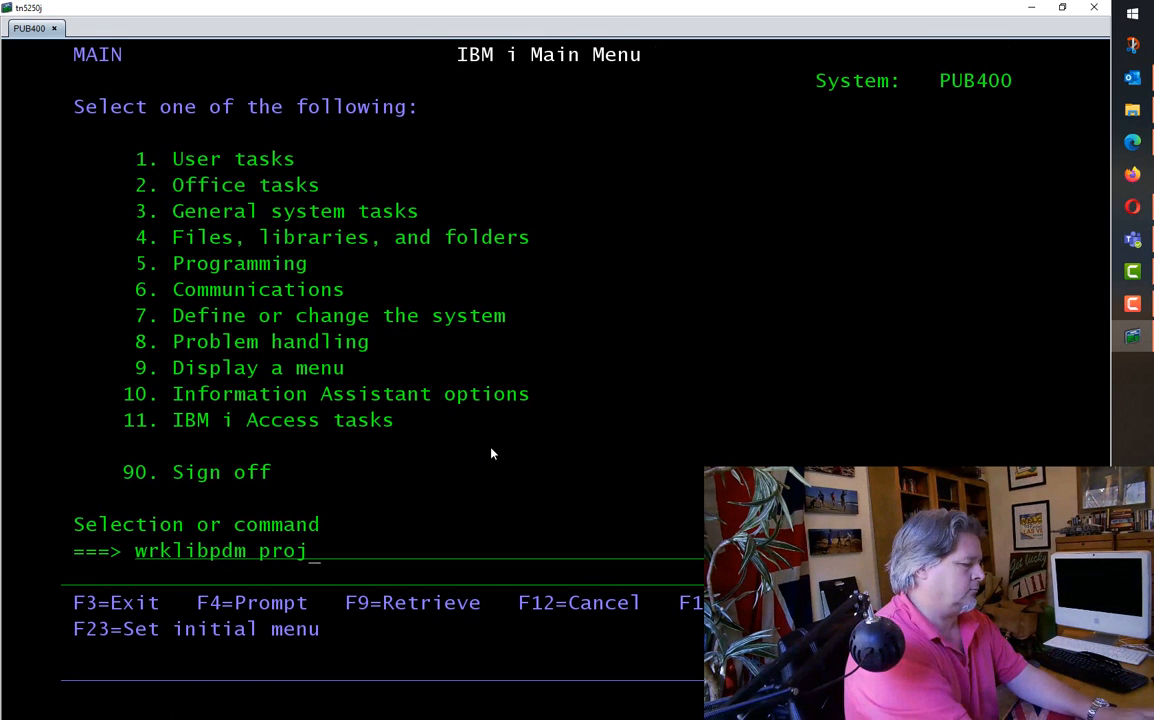
{"action": "key", "text": "enter"}
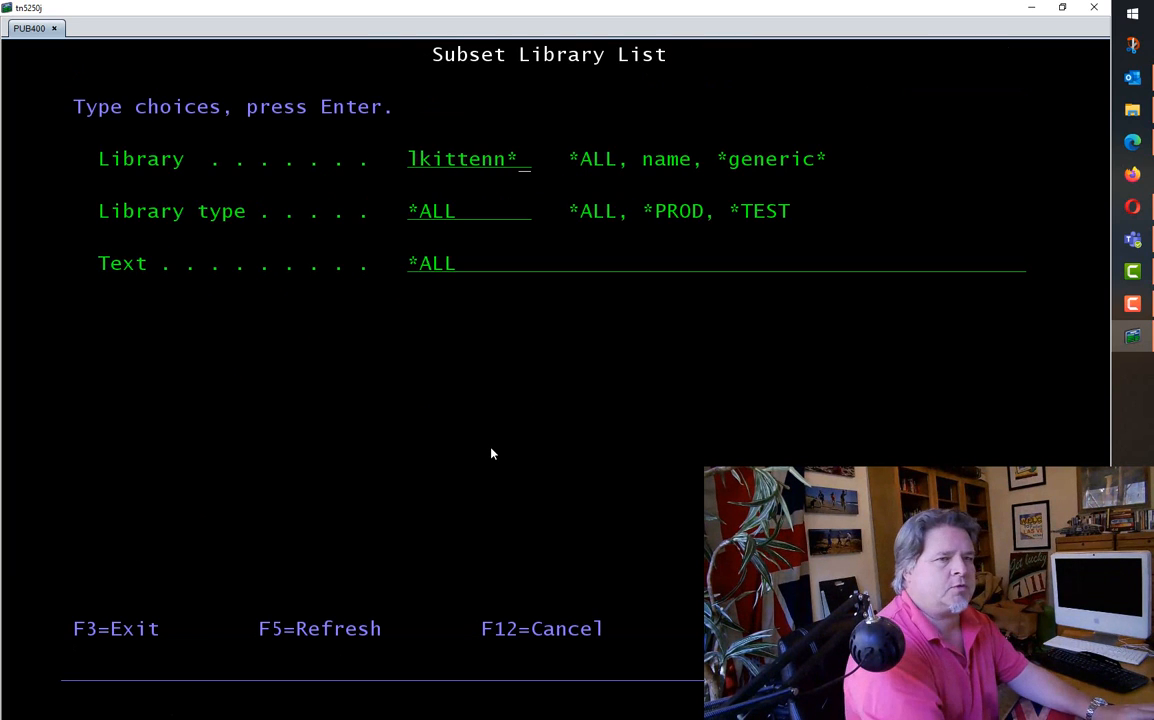
Step: Filter the PDM library list with generic name littennn* to show the LITTEN libraries
{"action": "type", "text": "littennn*"}
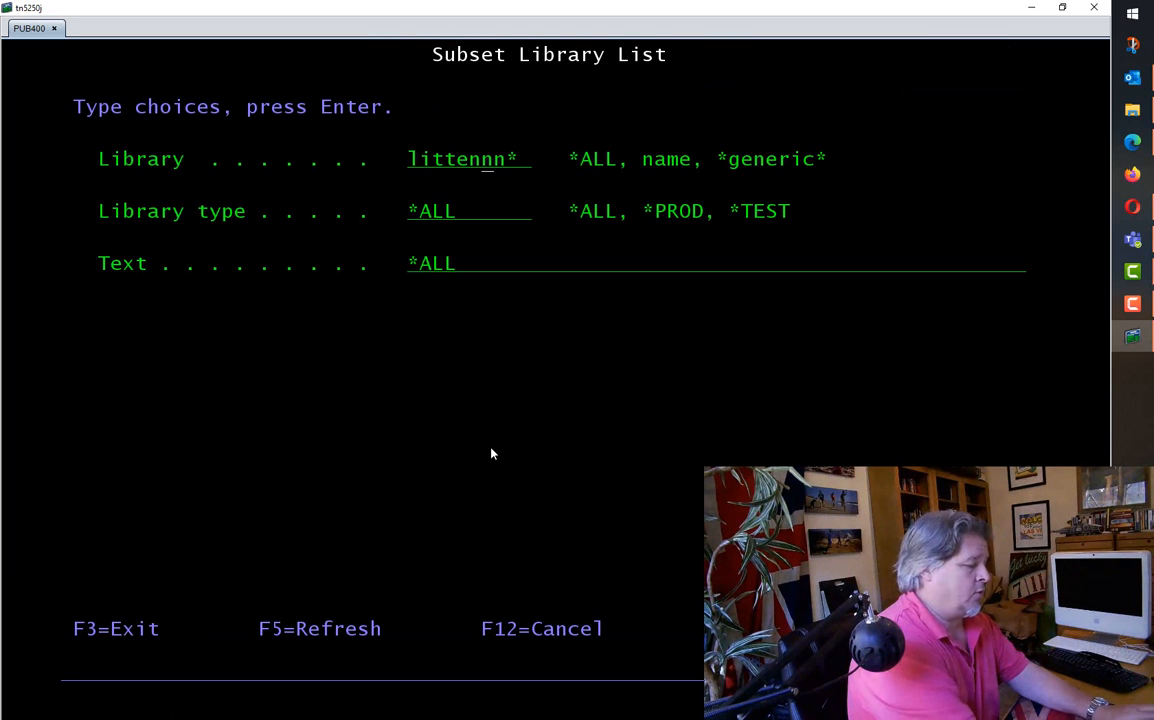
{"action": "key", "text": "Enter"}
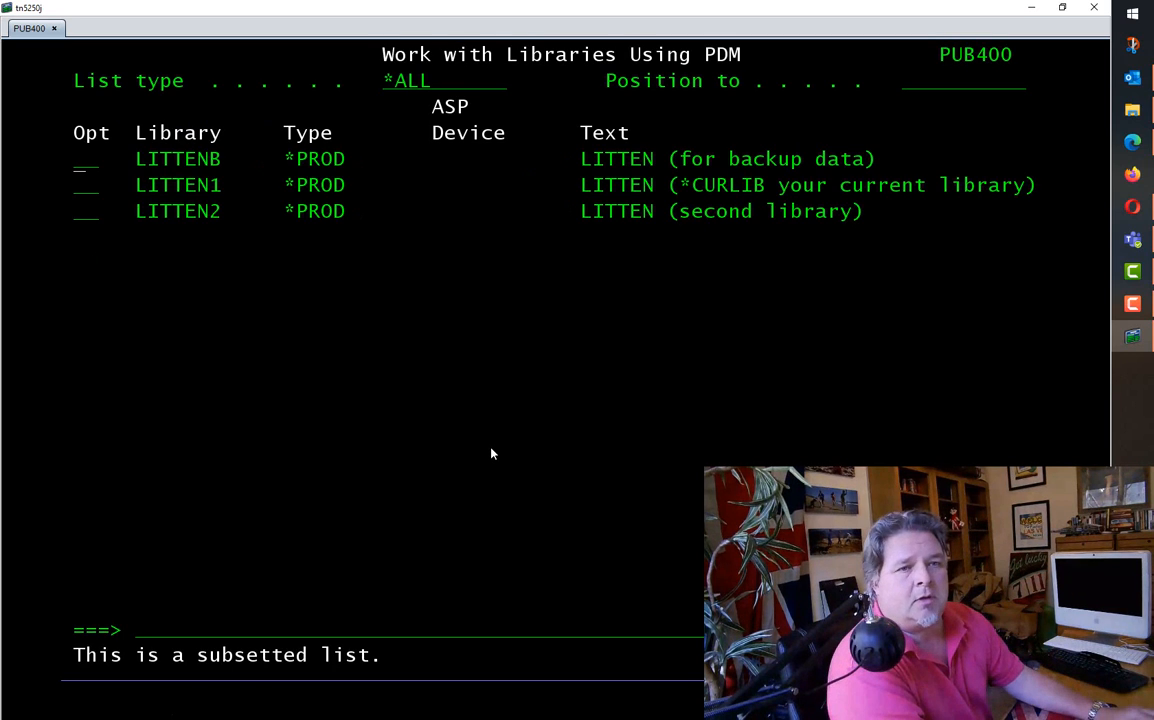